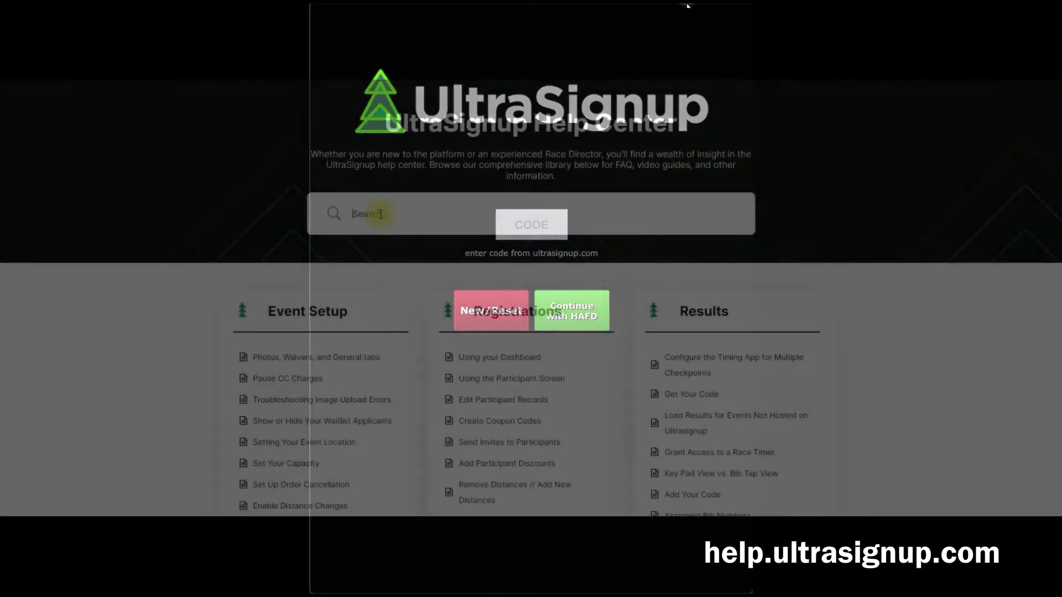
Search 'testing' and read through the 'Testing the Timing App' article.
text(testing)
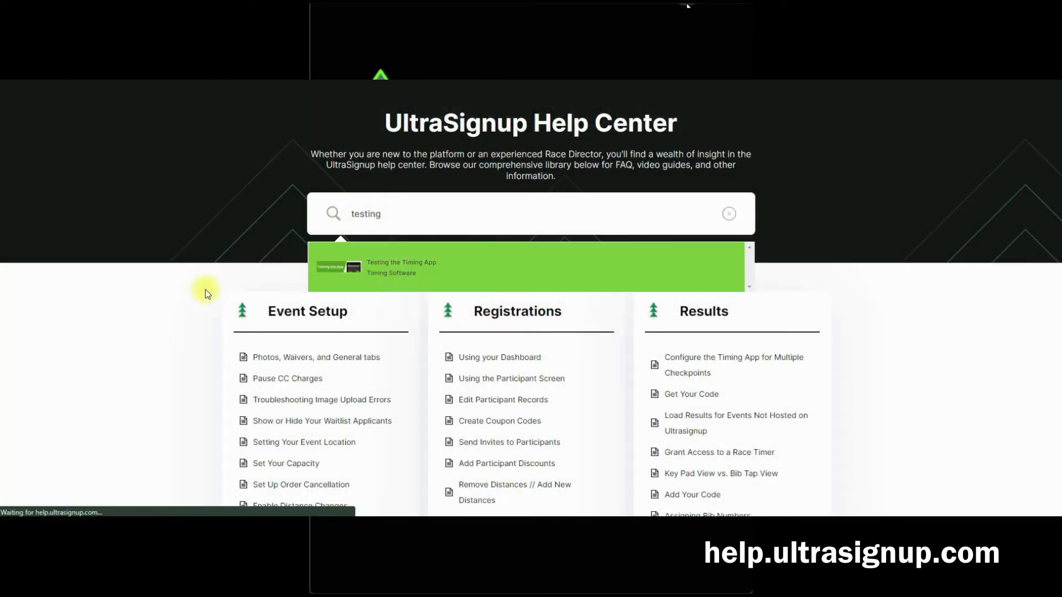
click(400, 267)
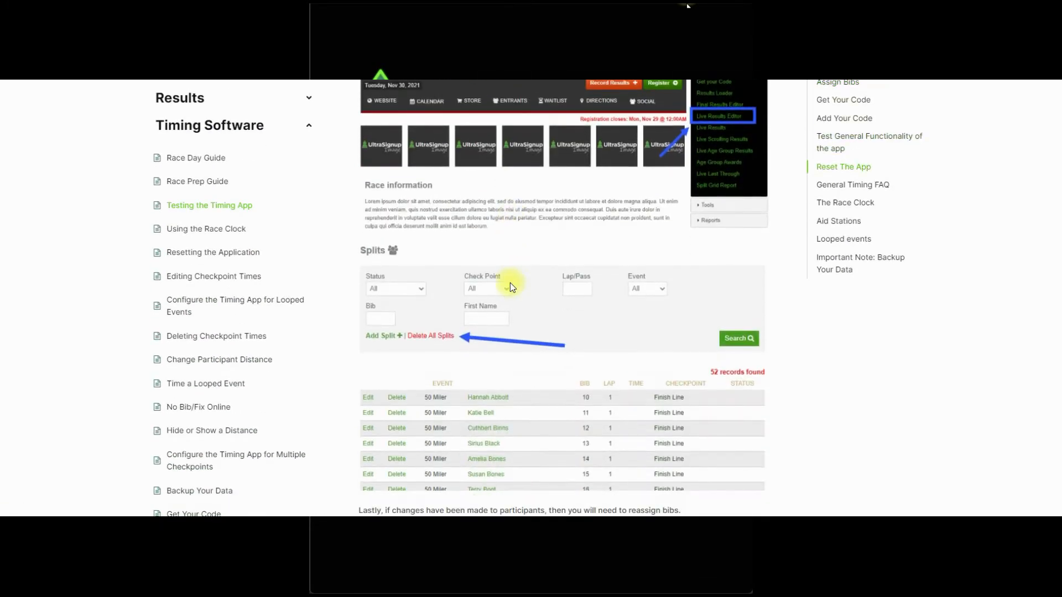
scroll(down, 3)
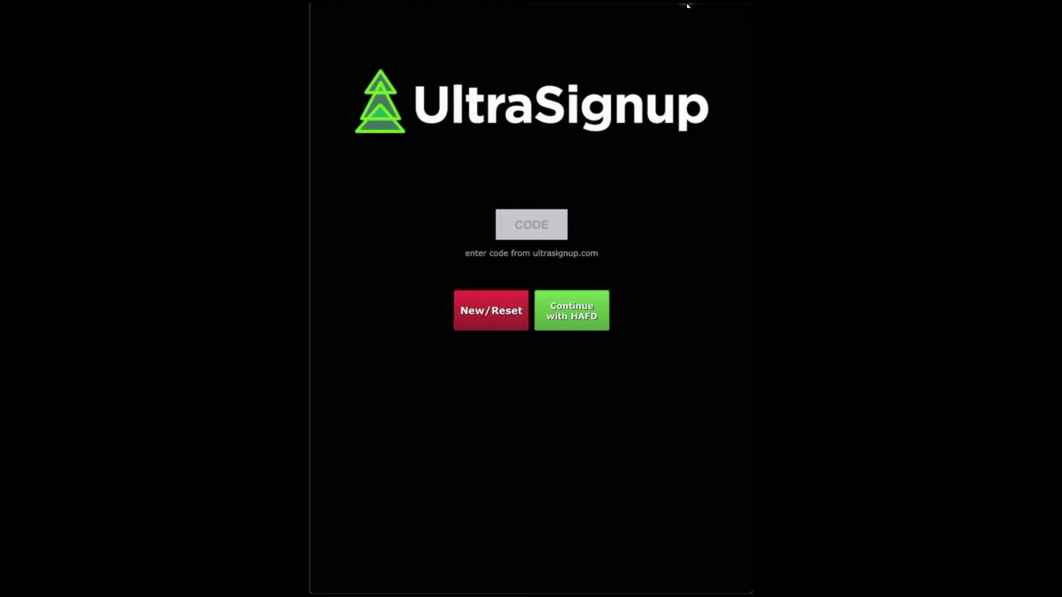
Enter event code HAFD and confirm overwriting the existing data.
click(531, 224)
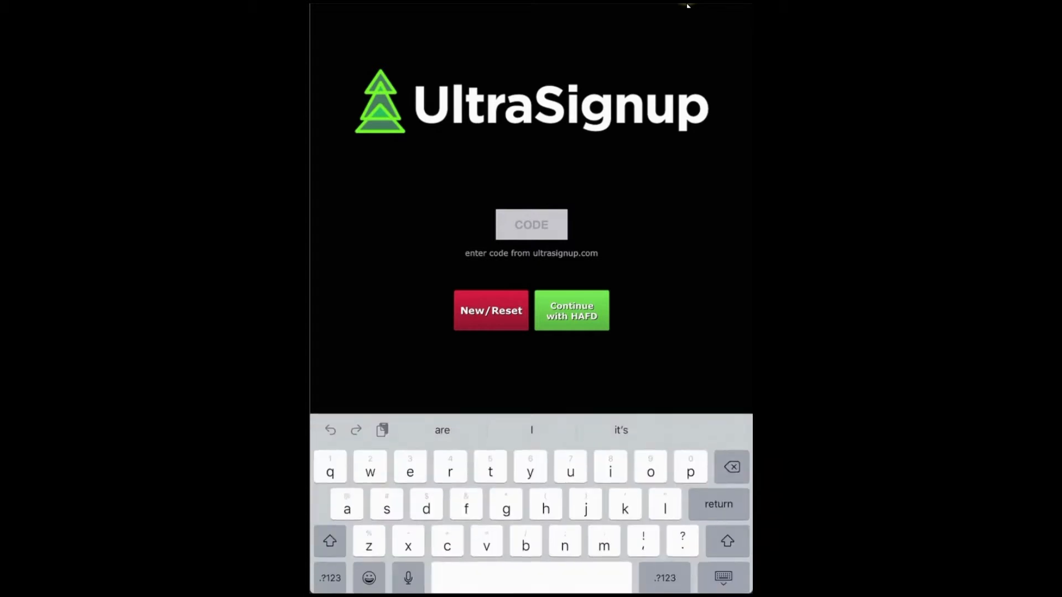
text(HAFD)
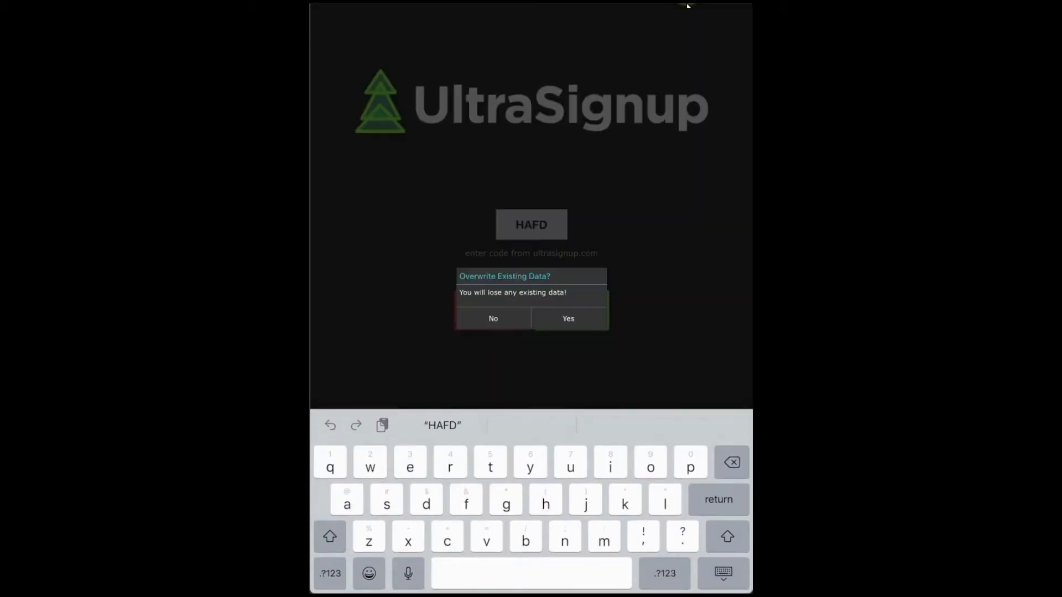
click(568, 318)
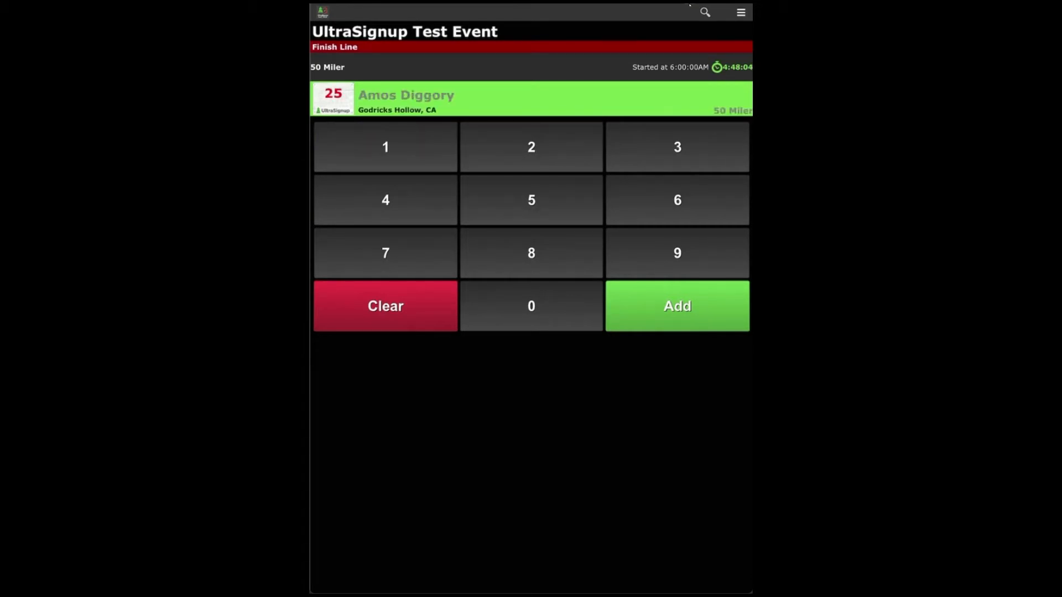
Add bib 25 Amos Diggory as a finisher and open his participant record.
click(678, 305)
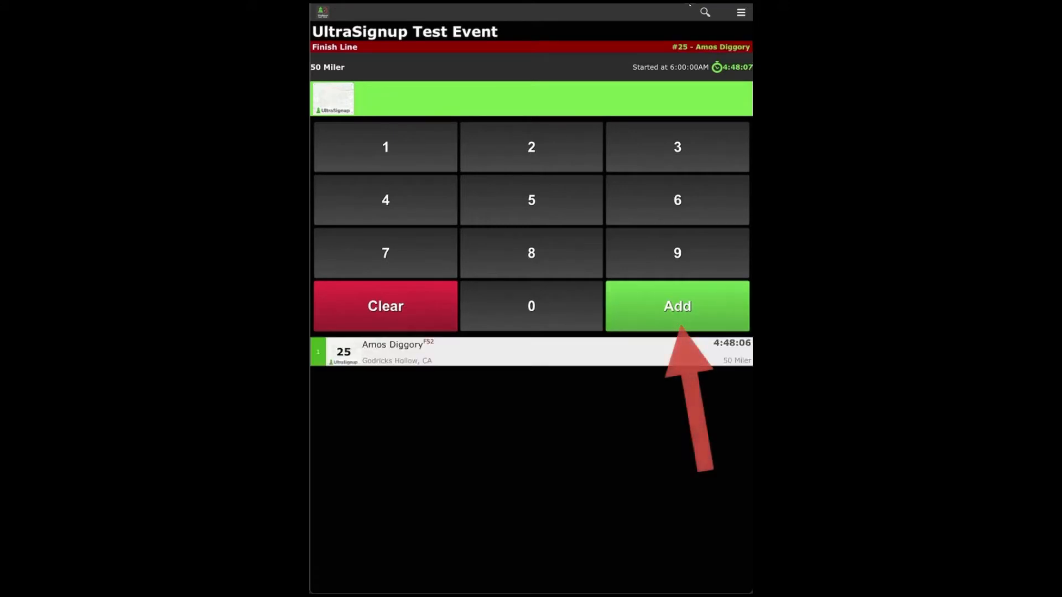
click(677, 305)
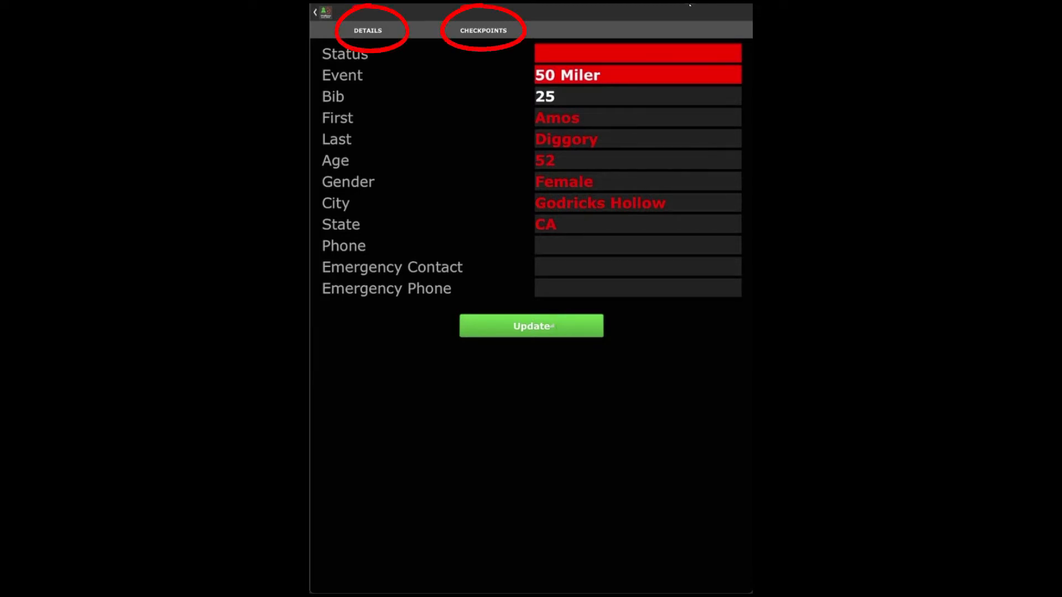
View bib 25's checkpoint times on the participant record.
click(483, 30)
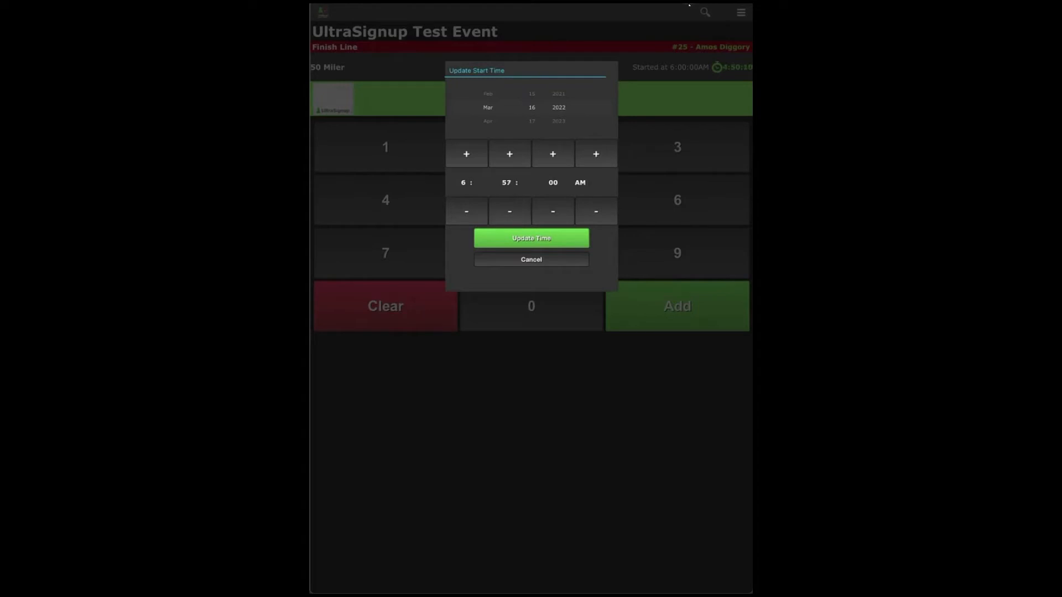
Move the race start one hour later, to 7:57:00 AM.
click(531, 238)
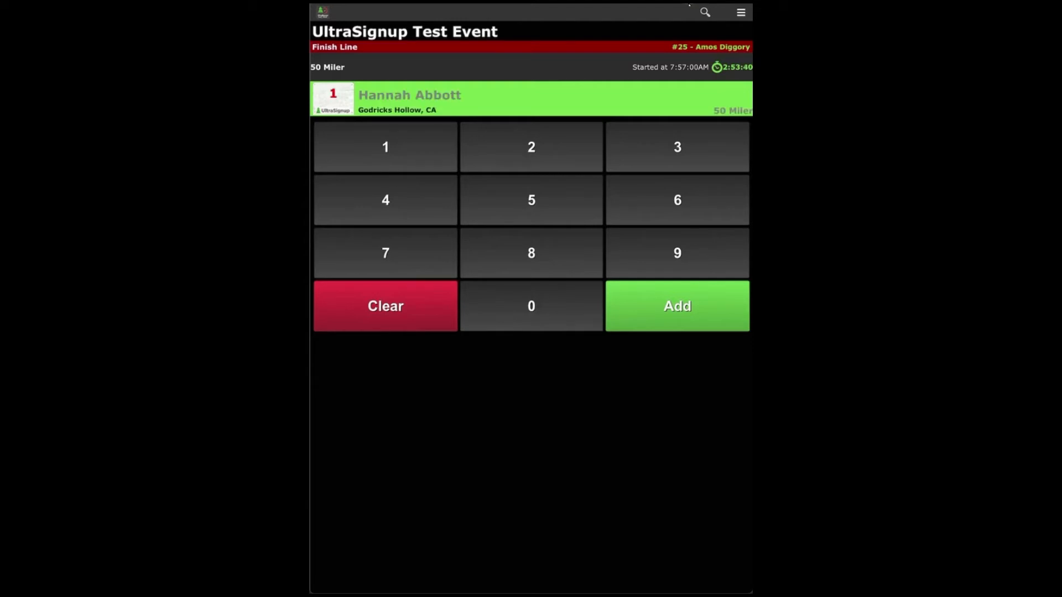
Add finishes for bib 1 Hannah Abbott through bib 7 Terry Boot.
click(677, 306)
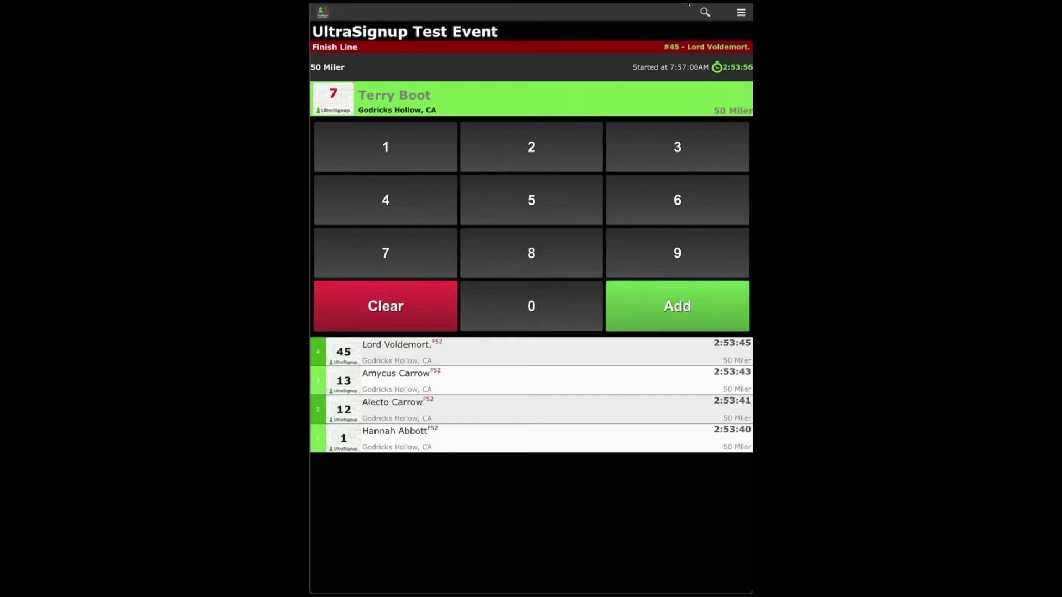
click(677, 305)
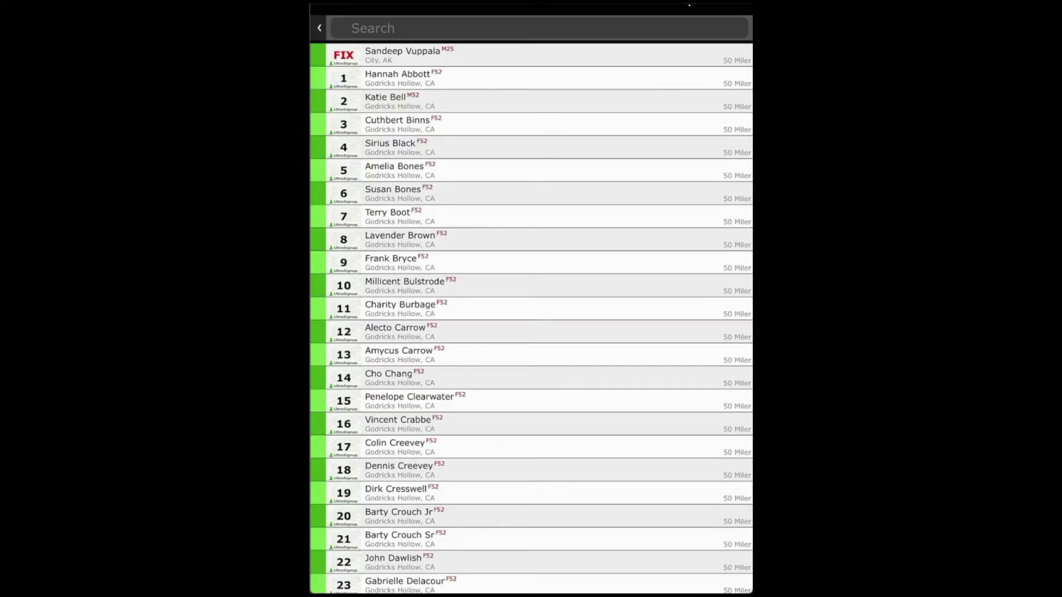
Search the participant list for 'Fran' and view Frank Bryce's record.
scroll(down, 3)
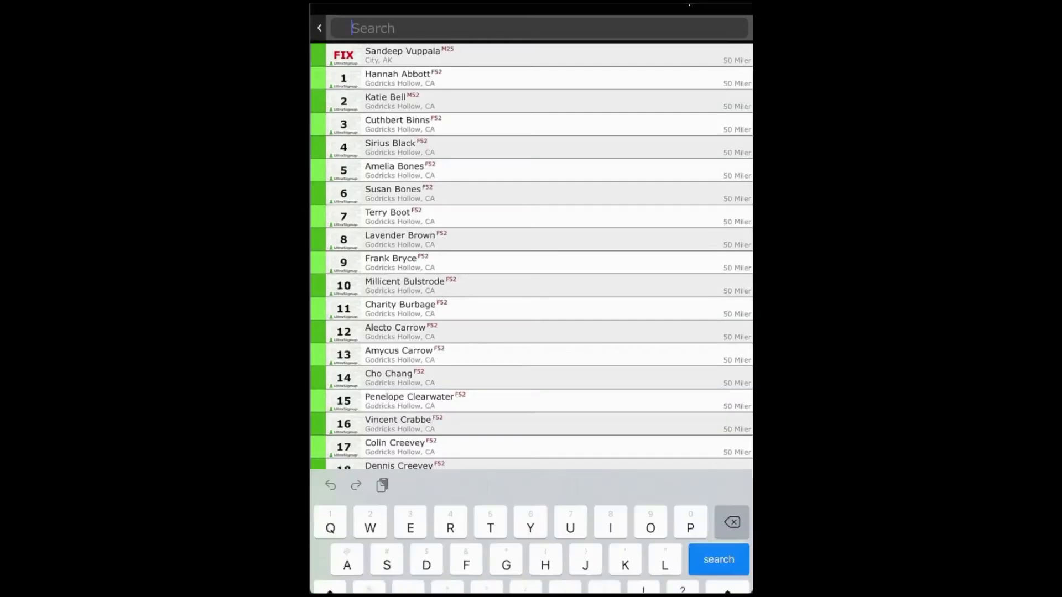
text(Fran)
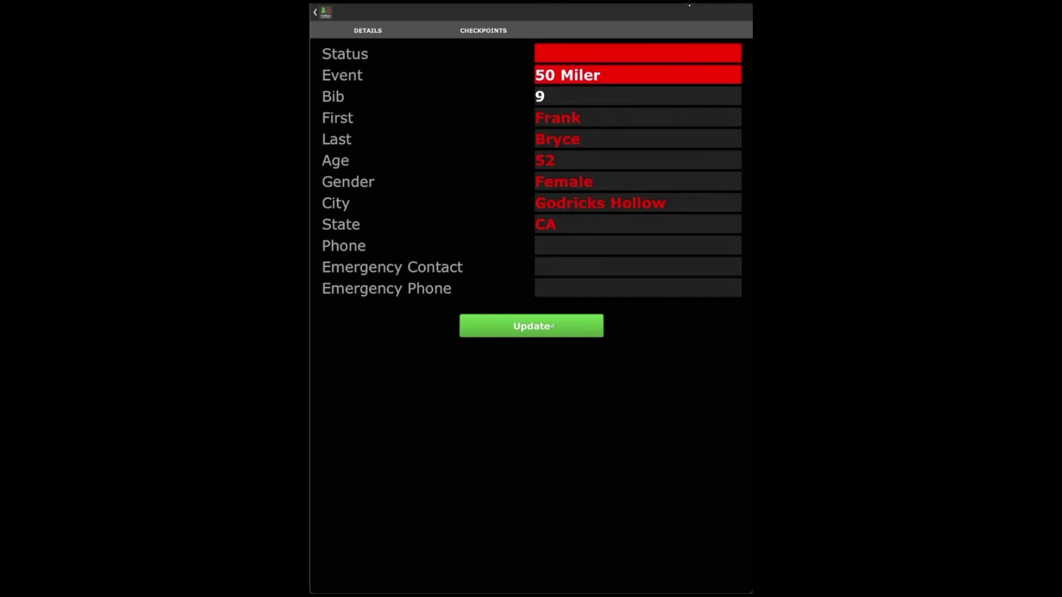
click(637, 53)
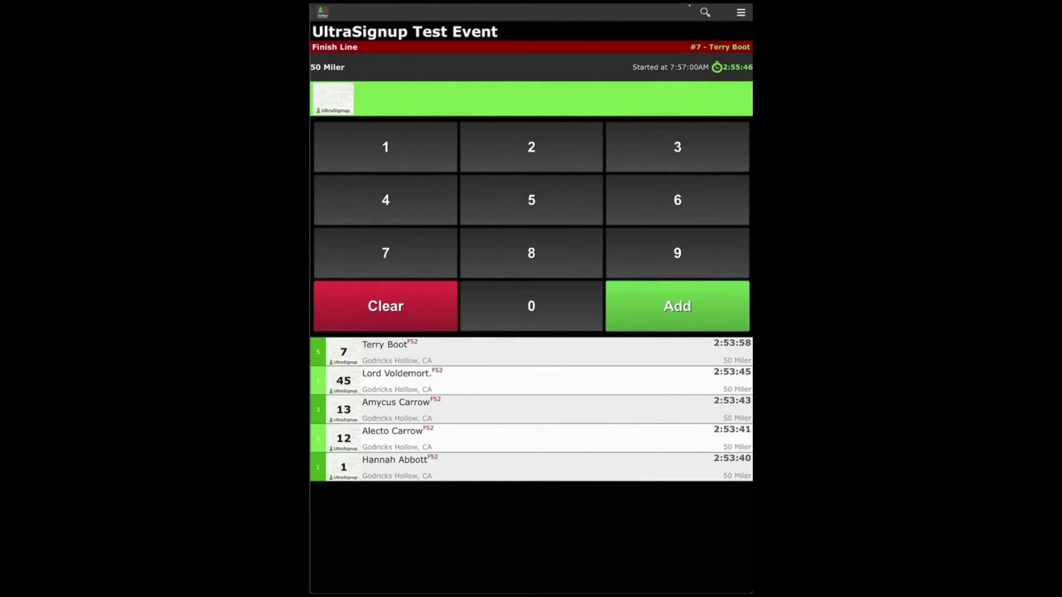
Bring up the app options to switch the finish line to Bib Tap view.
click(740, 11)
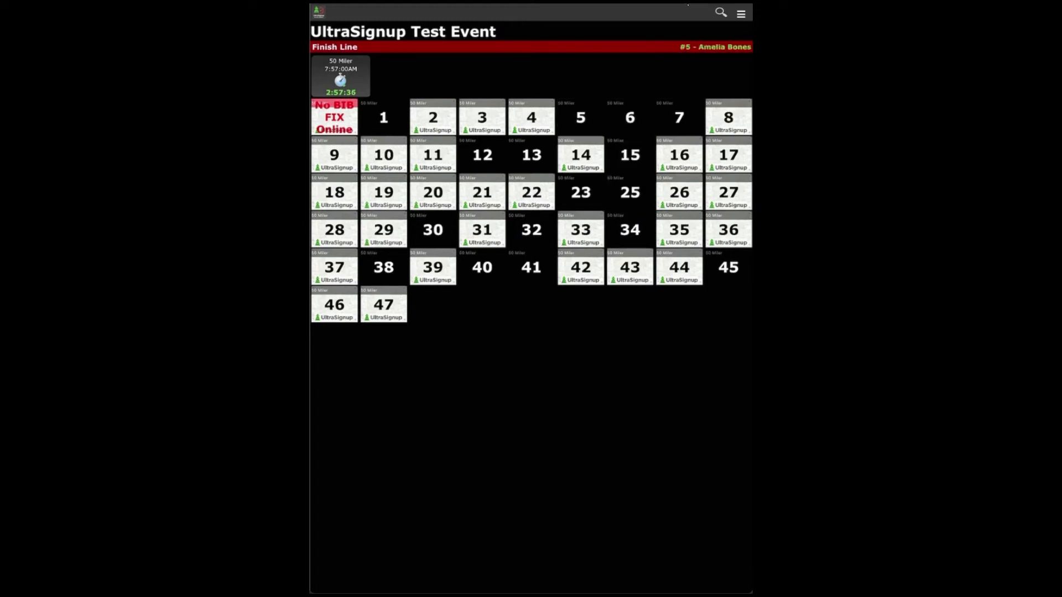
Record bib 14 Cho Chang's finish and bring up the 50 Miler results.
click(579, 155)
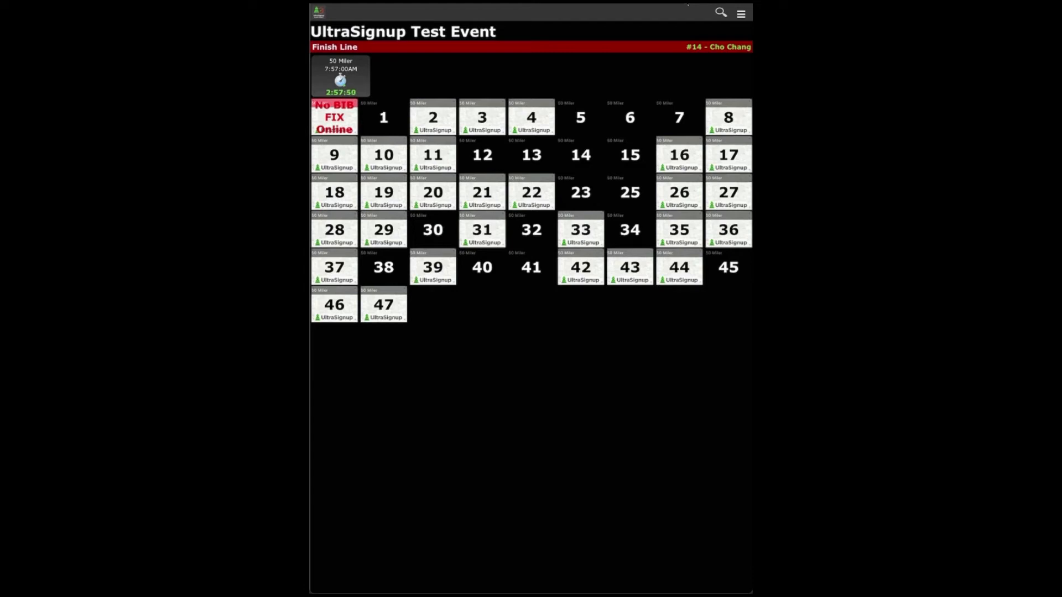
click(740, 12)
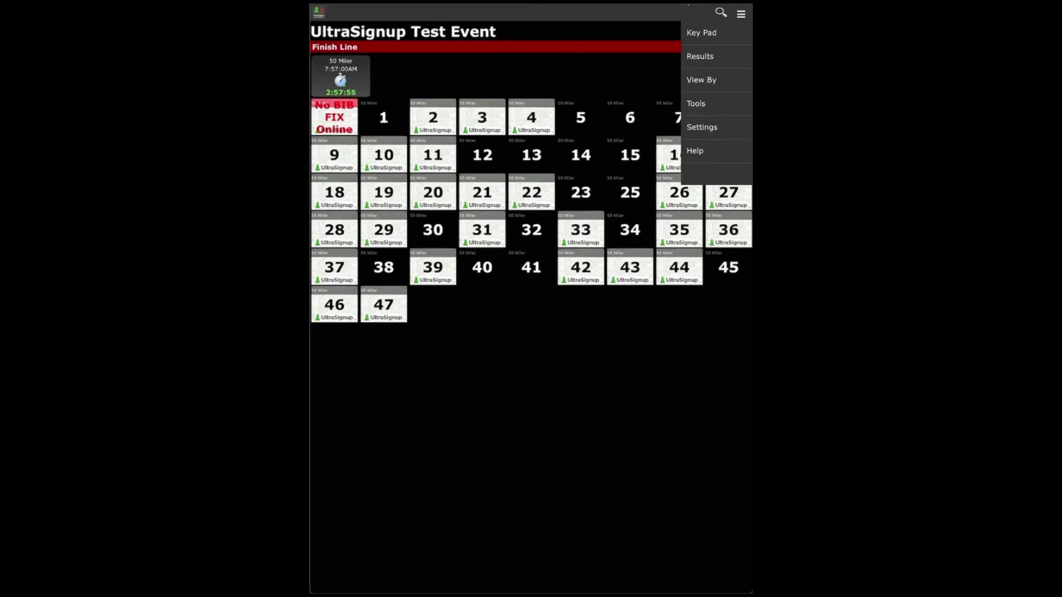
click(699, 56)
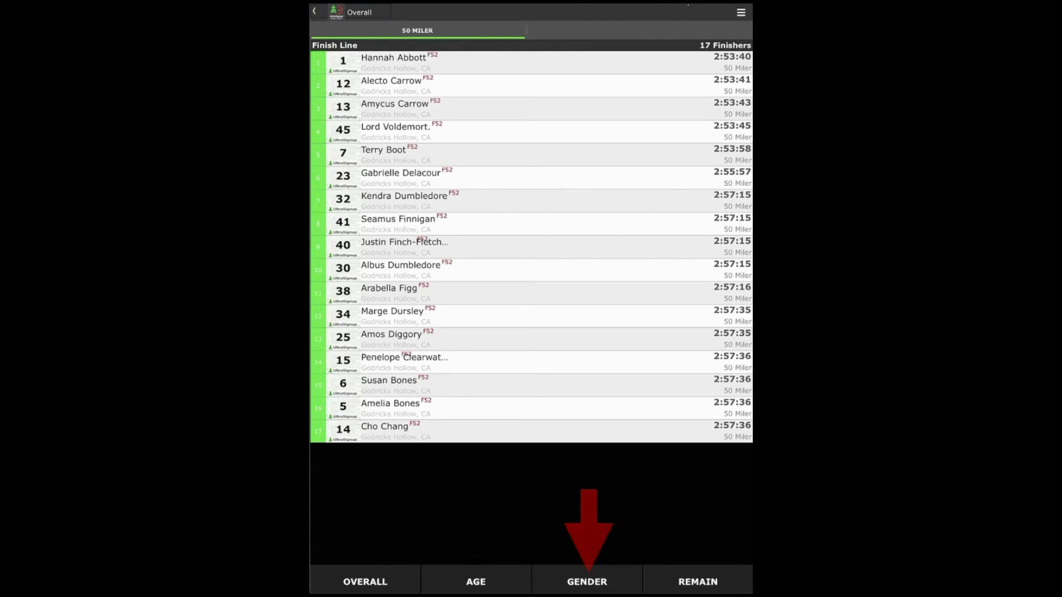
Group the results by gender, then browse the remaining-runners list.
click(586, 581)
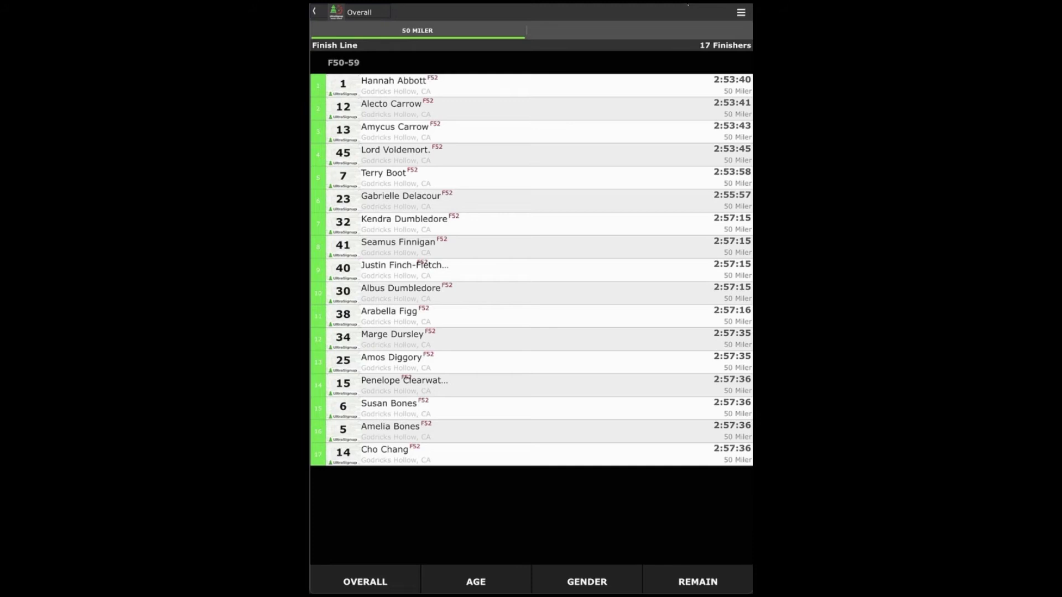
click(587, 581)
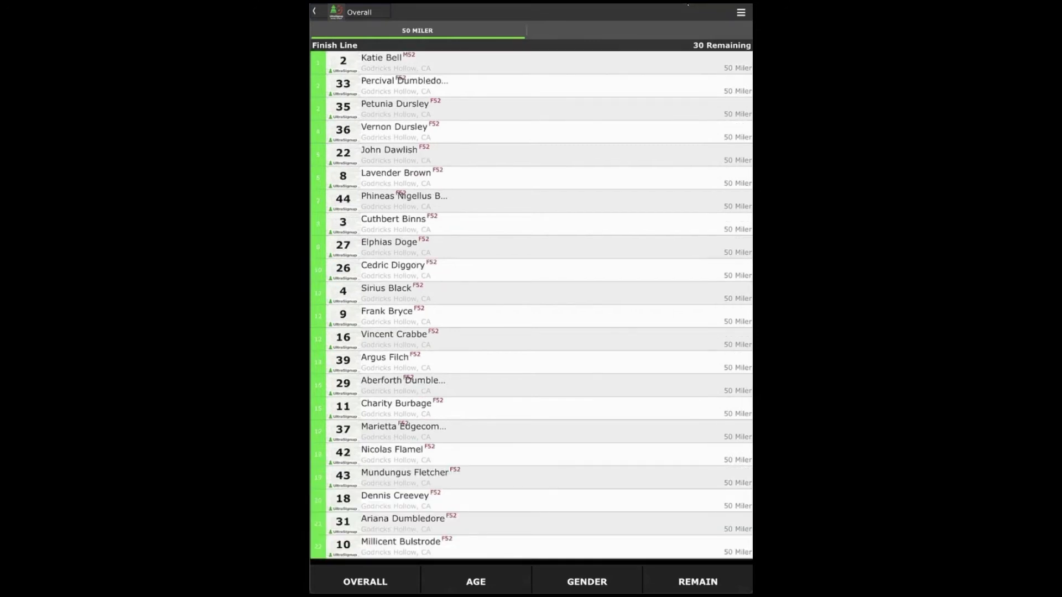
scroll(down, 3)
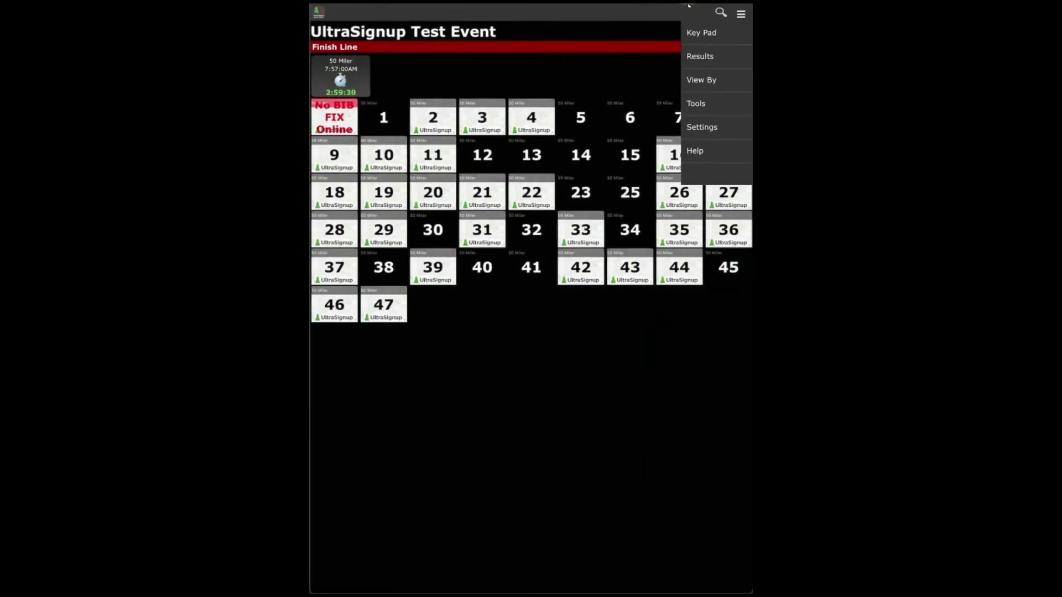
Review the View By sort options, then show the Tools menu for participants, clock and backups.
click(702, 80)
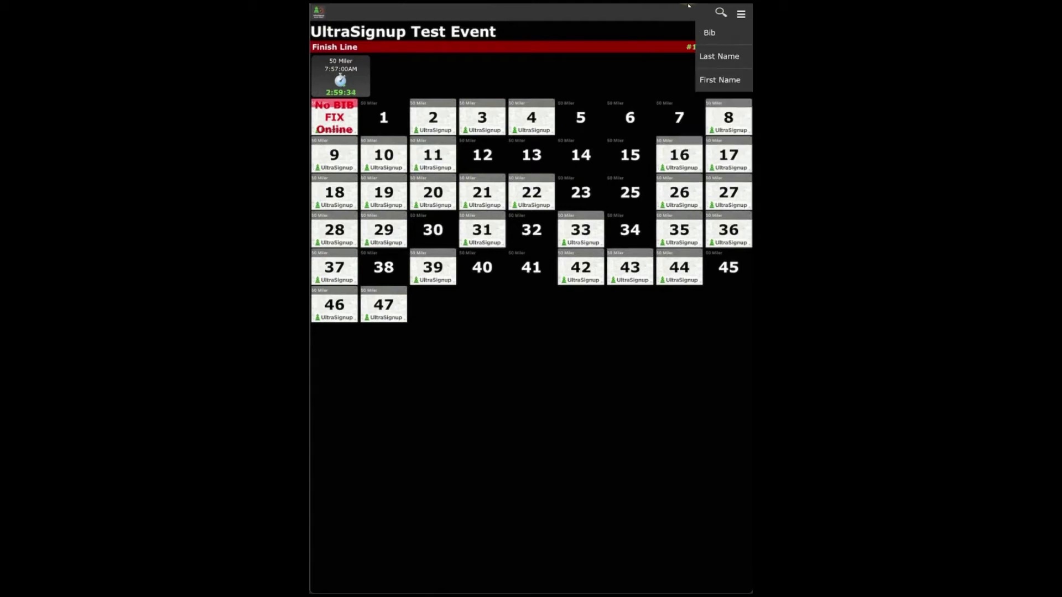
click(740, 13)
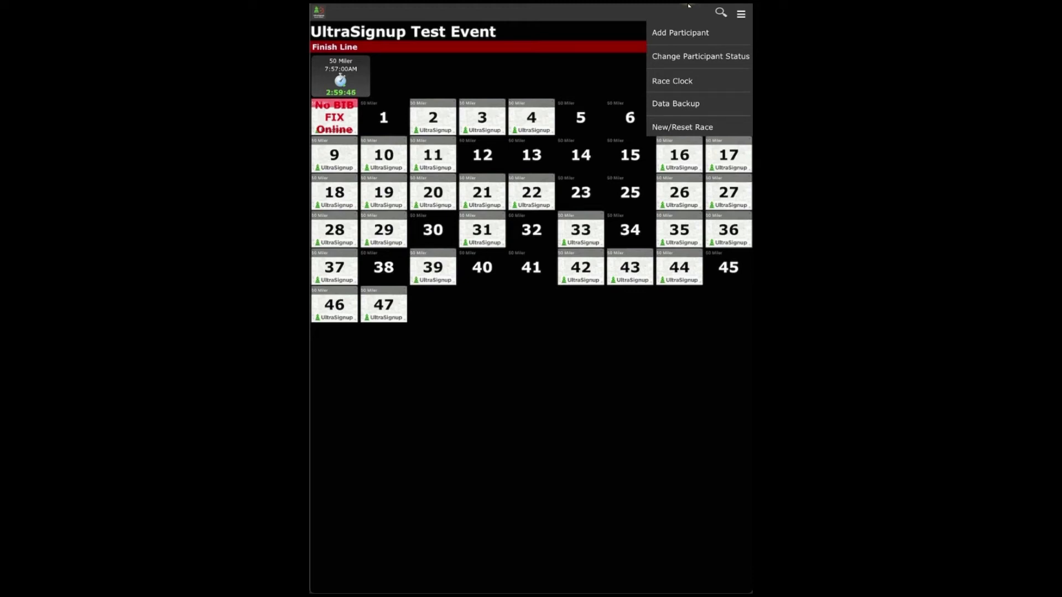
click(680, 32)
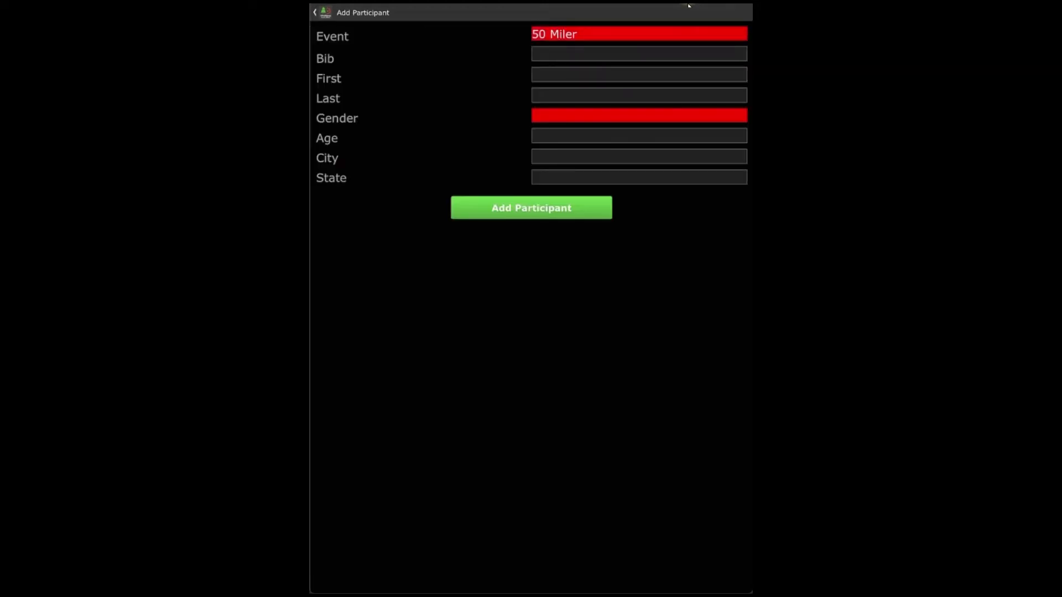
click(315, 12)
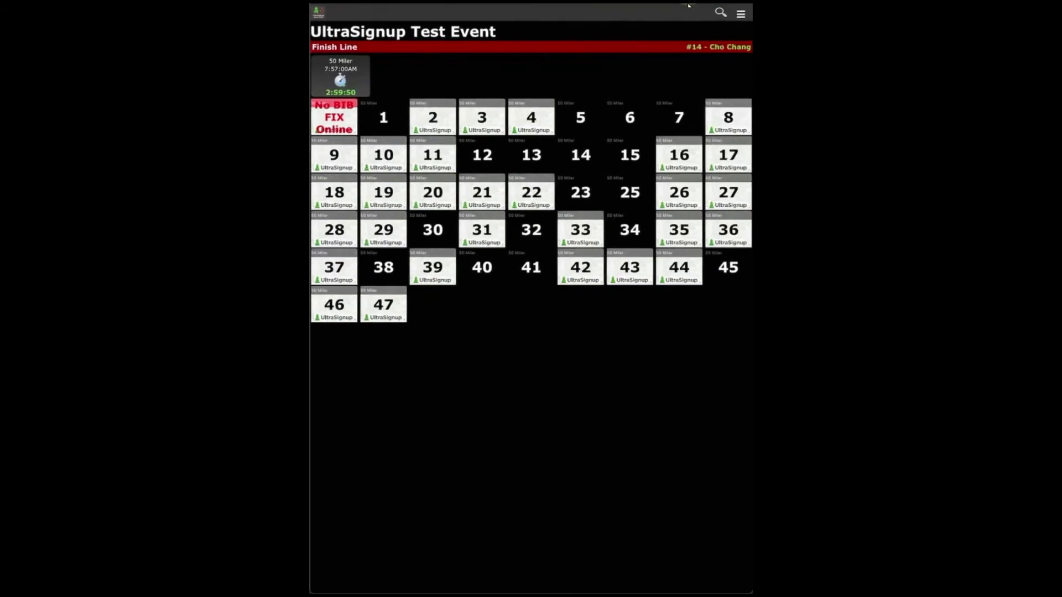
click(740, 12)
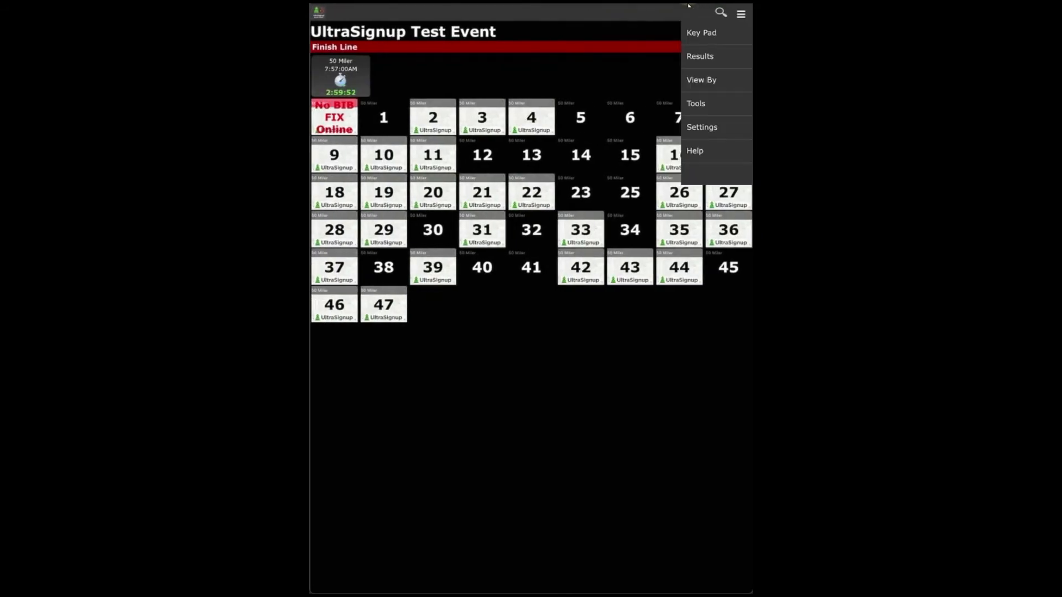
click(695, 103)
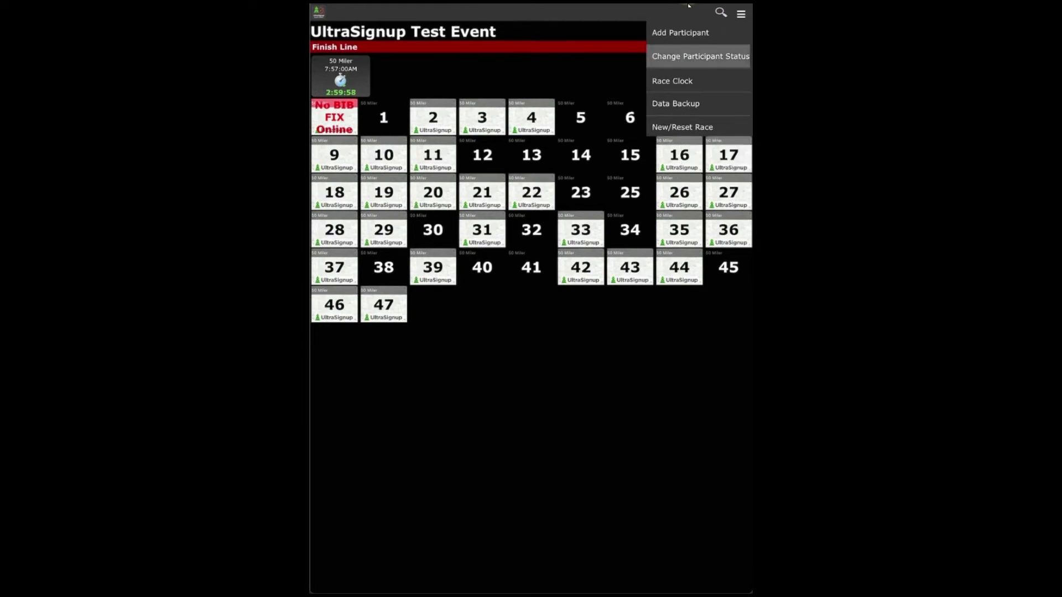
Change bib 6's participant status to Did Not Start via Change Participant Status.
click(699, 56)
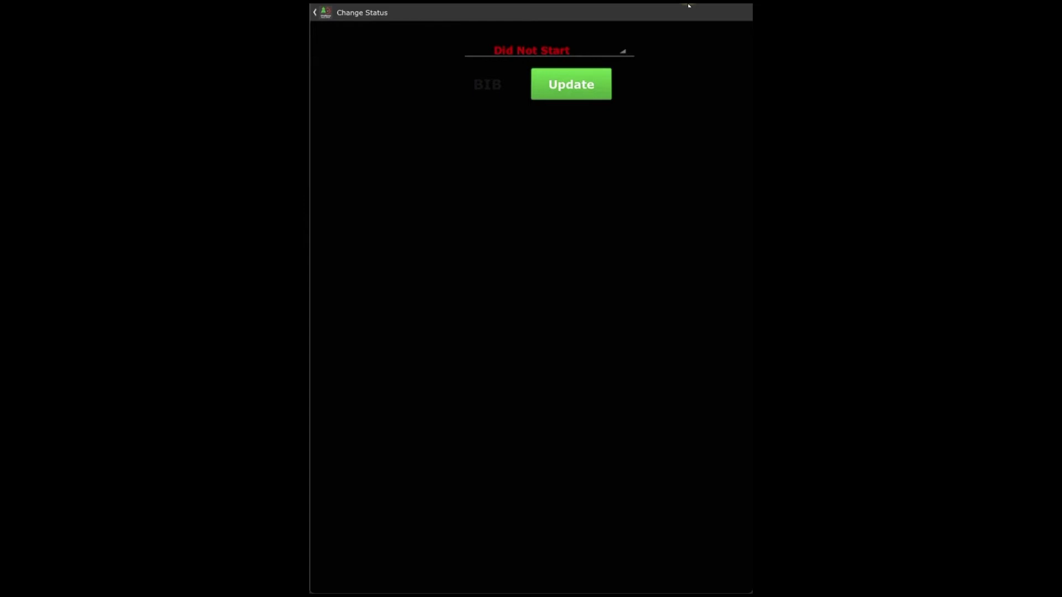
click(487, 84)
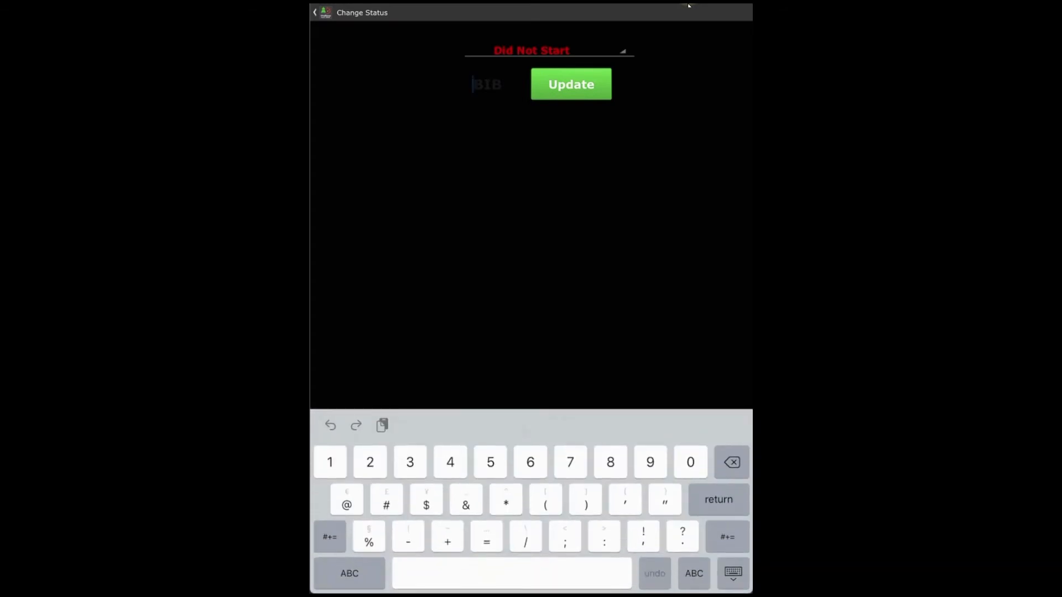
text(6)
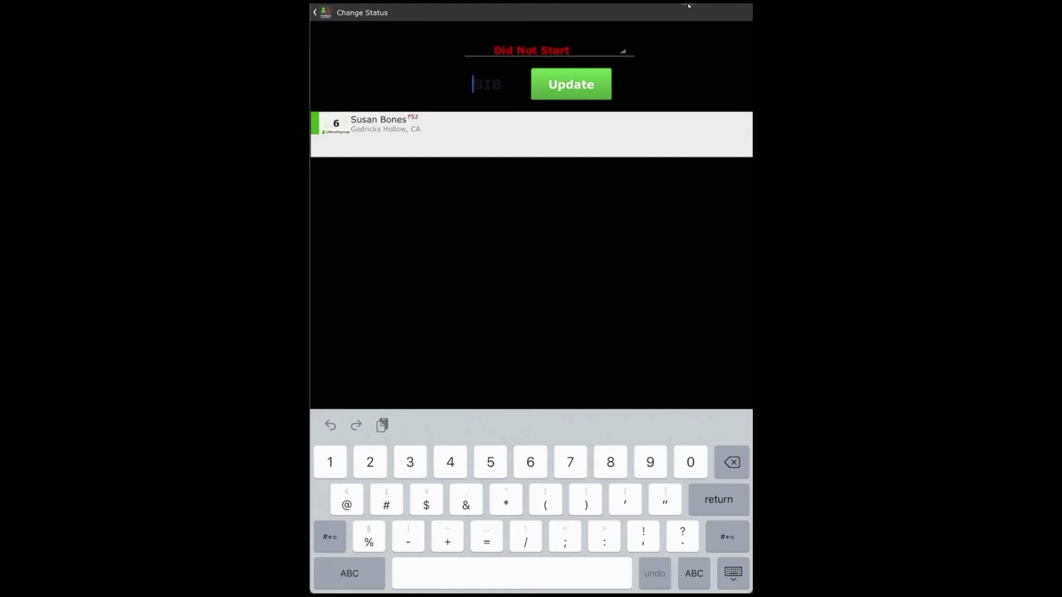
click(548, 50)
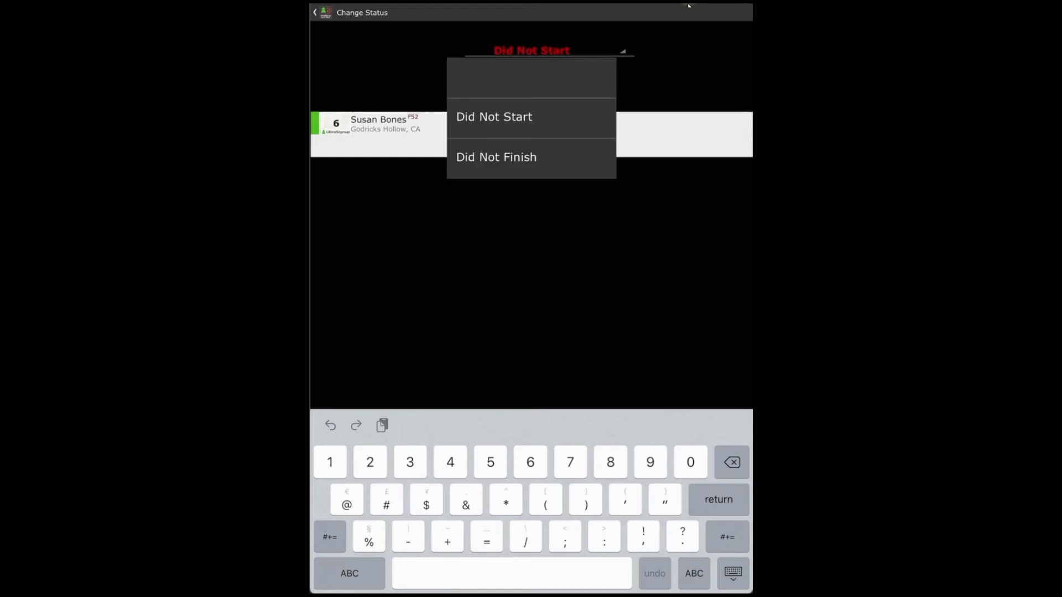
click(316, 13)
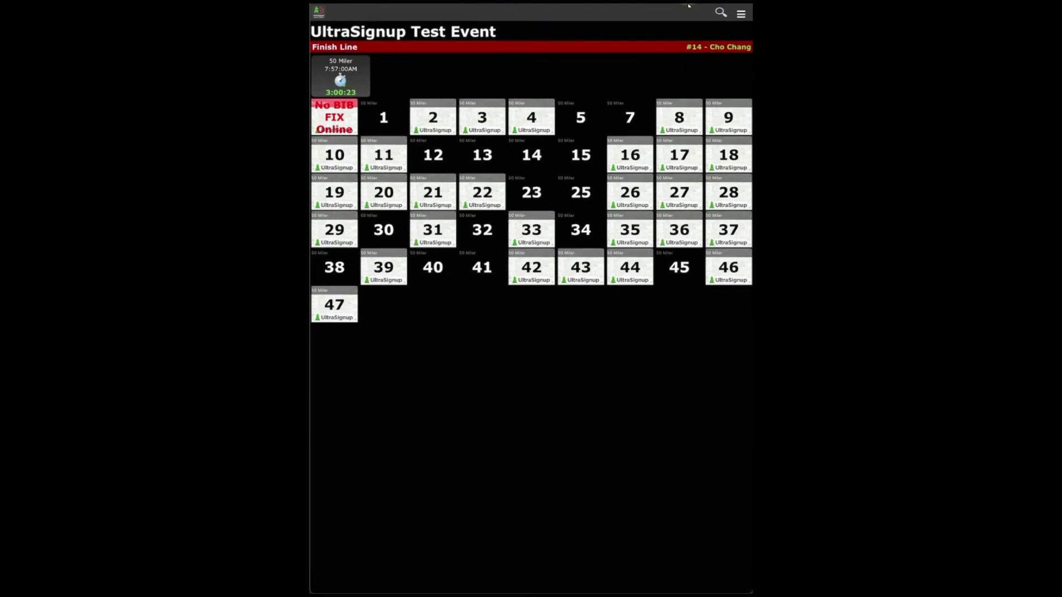
Switch finish-line entry from the bib grid to Key Pad view.
click(740, 12)
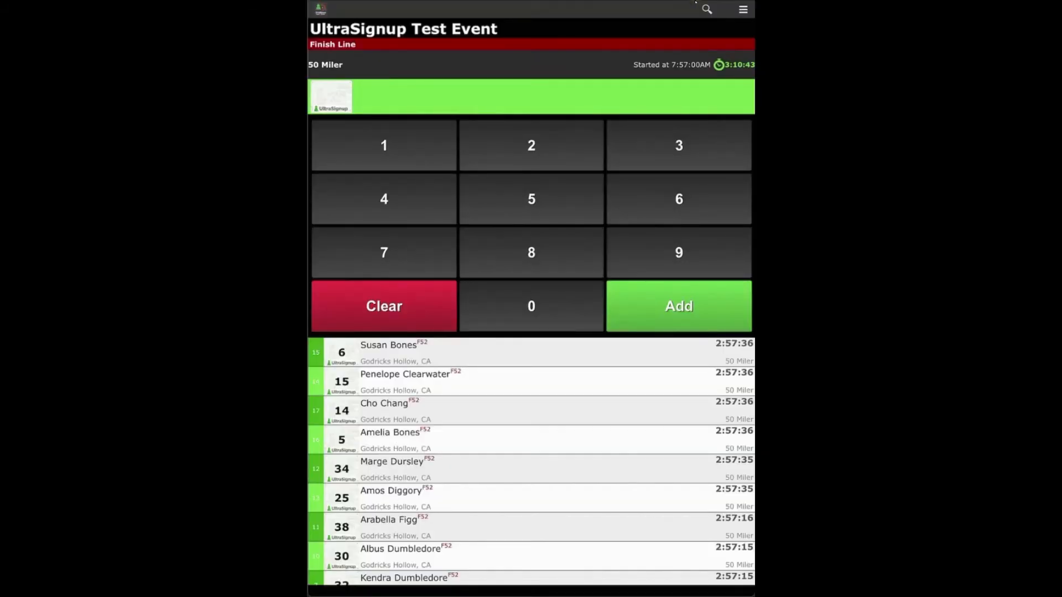
click(742, 9)
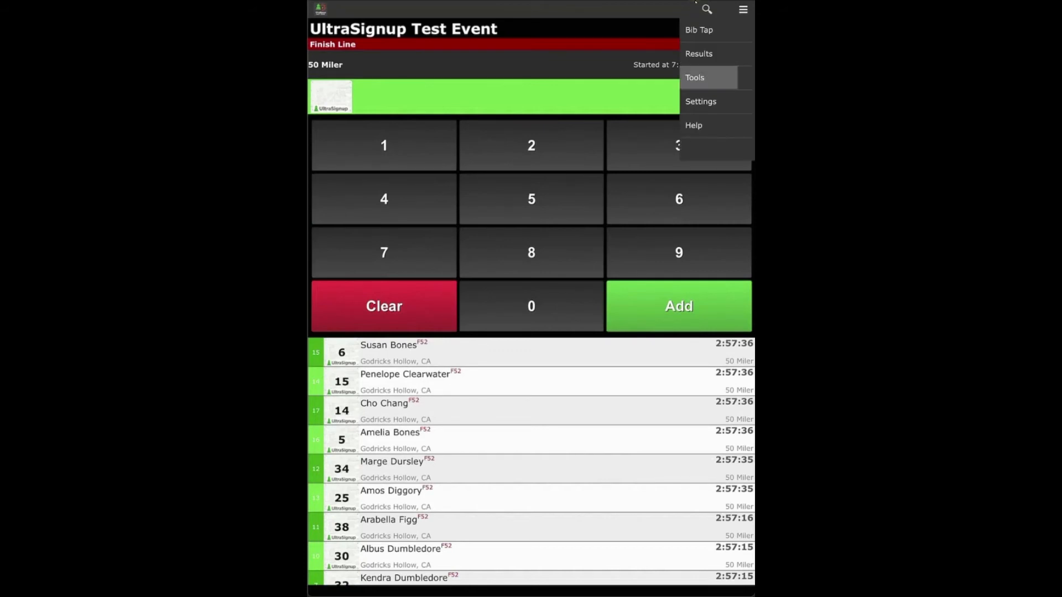
click(695, 77)
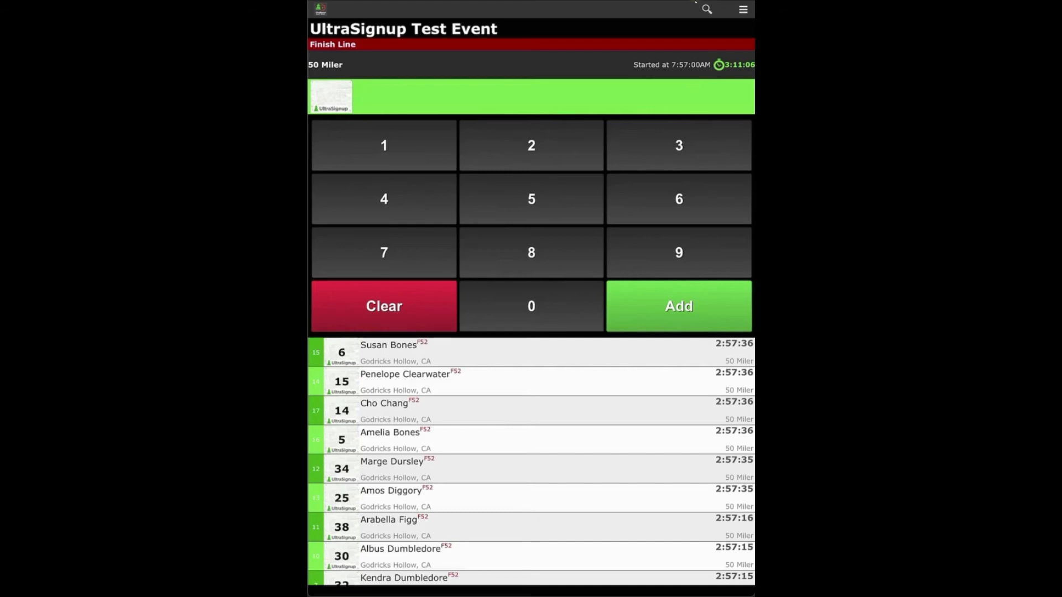
click(742, 9)
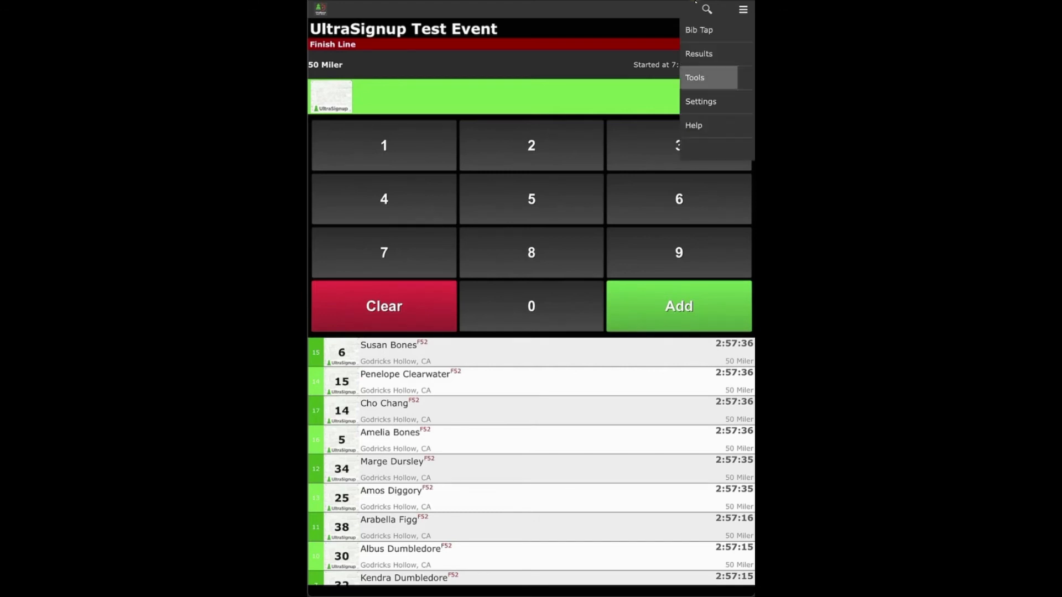
click(695, 77)
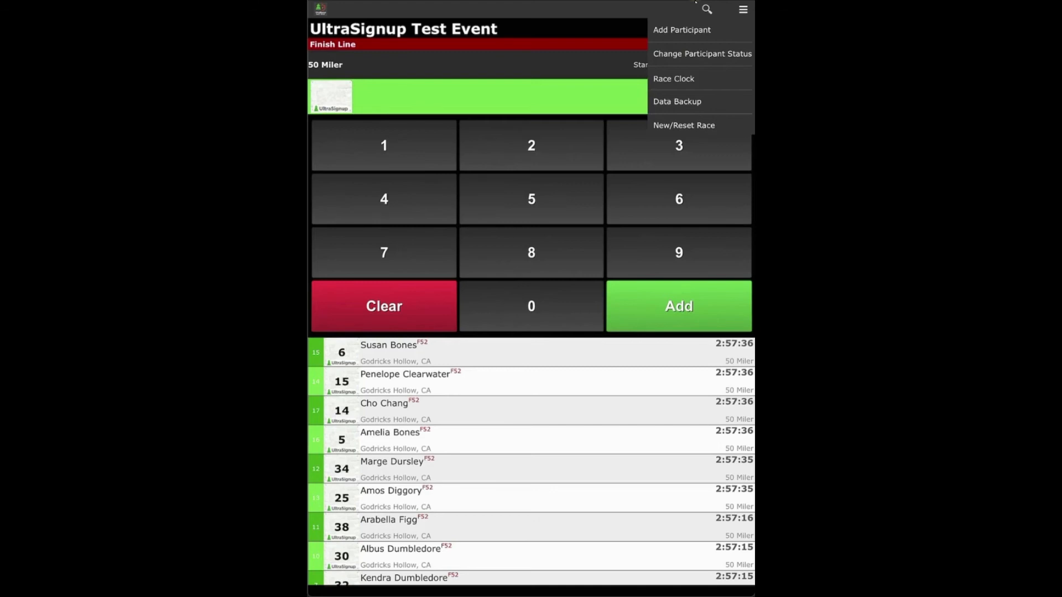
click(743, 9)
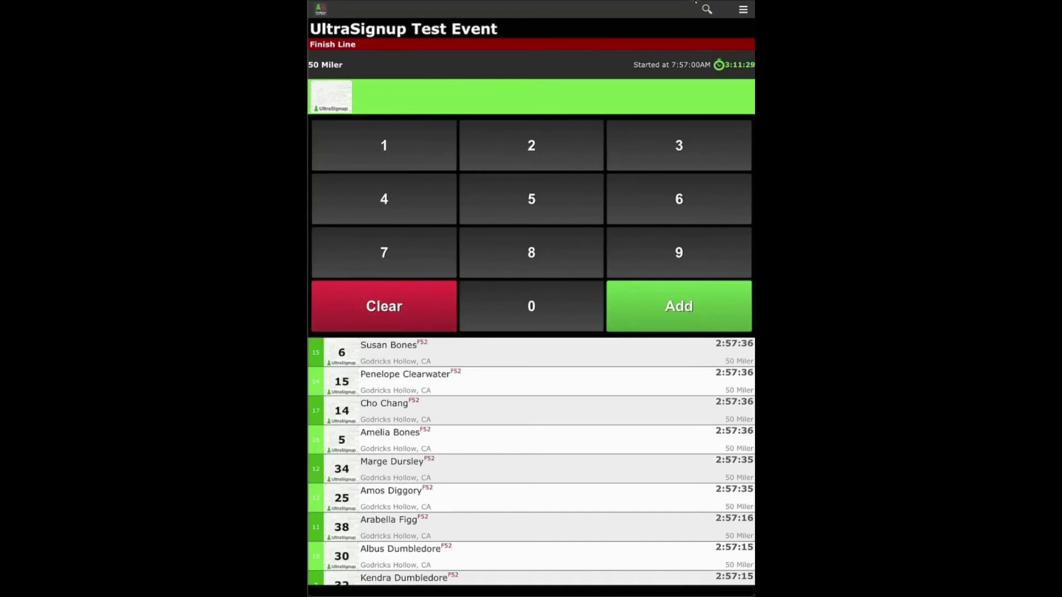
click(743, 9)
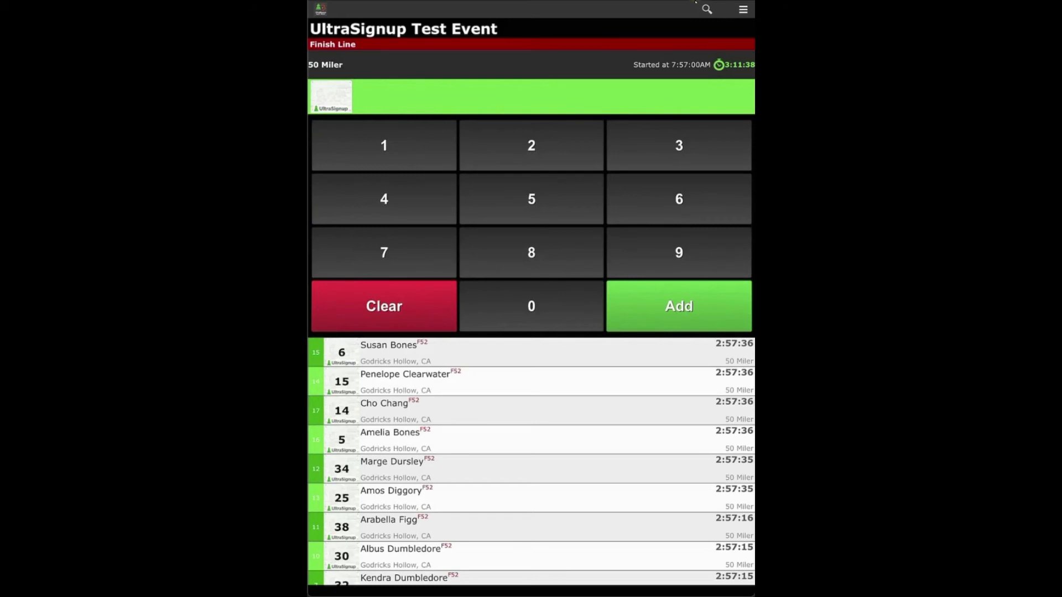
click(742, 9)
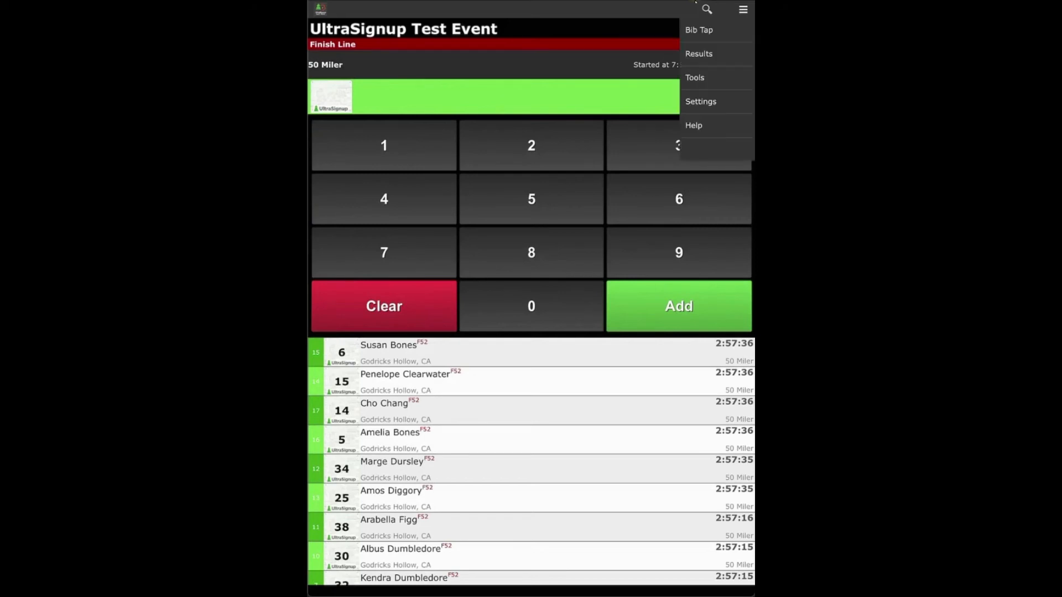
click(700, 101)
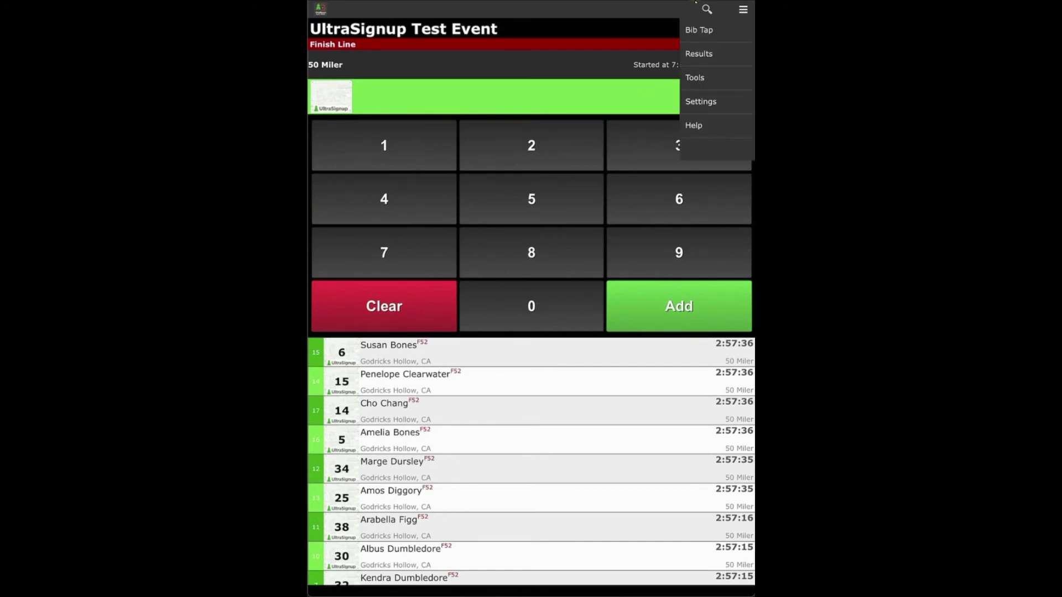
click(702, 100)
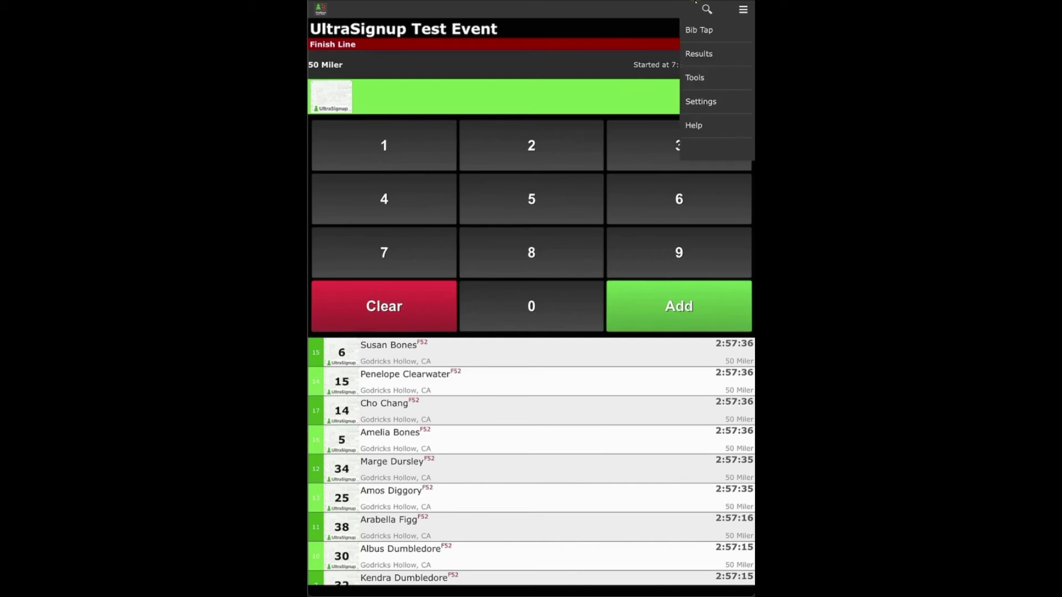
click(694, 125)
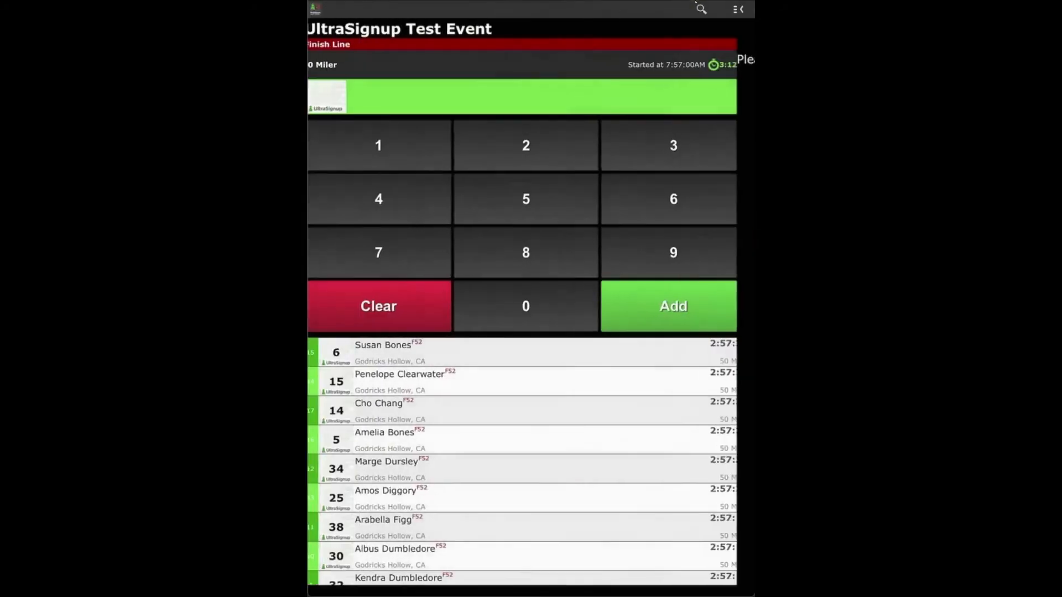
click(742, 9)
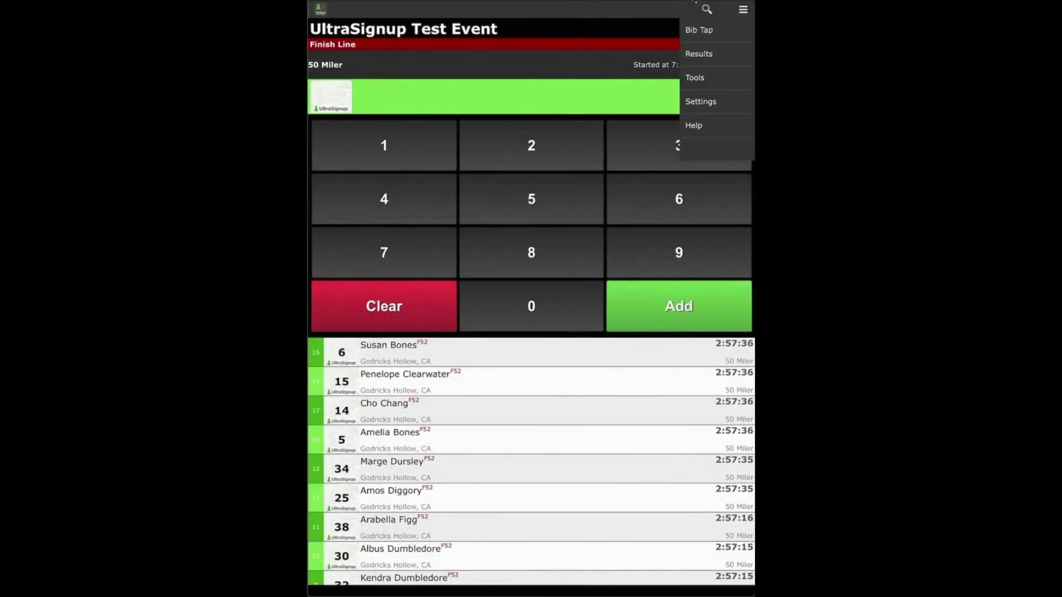
Show the Overall 50 Miler results with 16 finishers and its options menu.
click(698, 53)
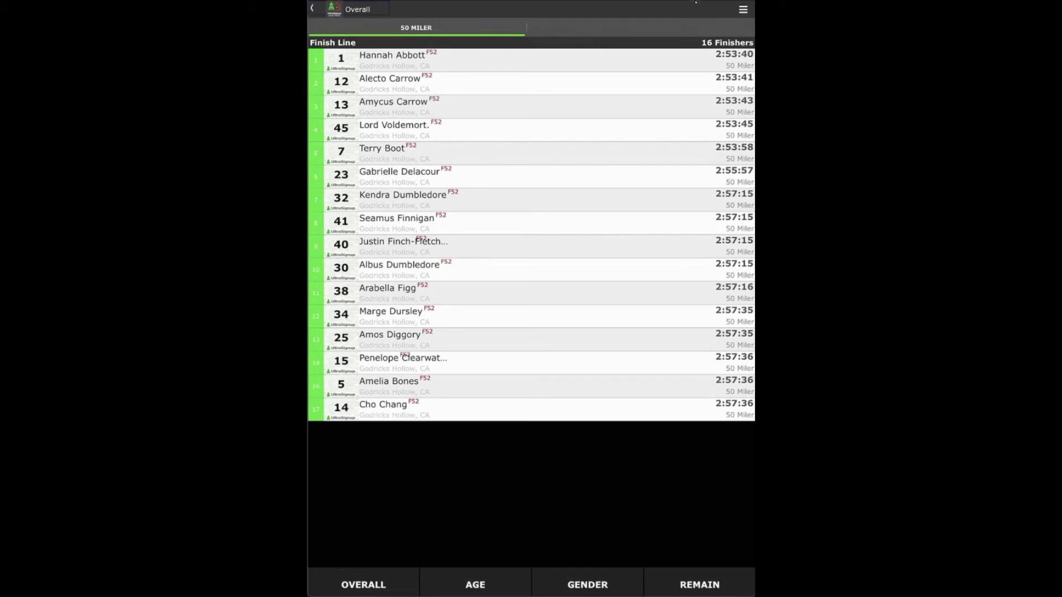
click(743, 9)
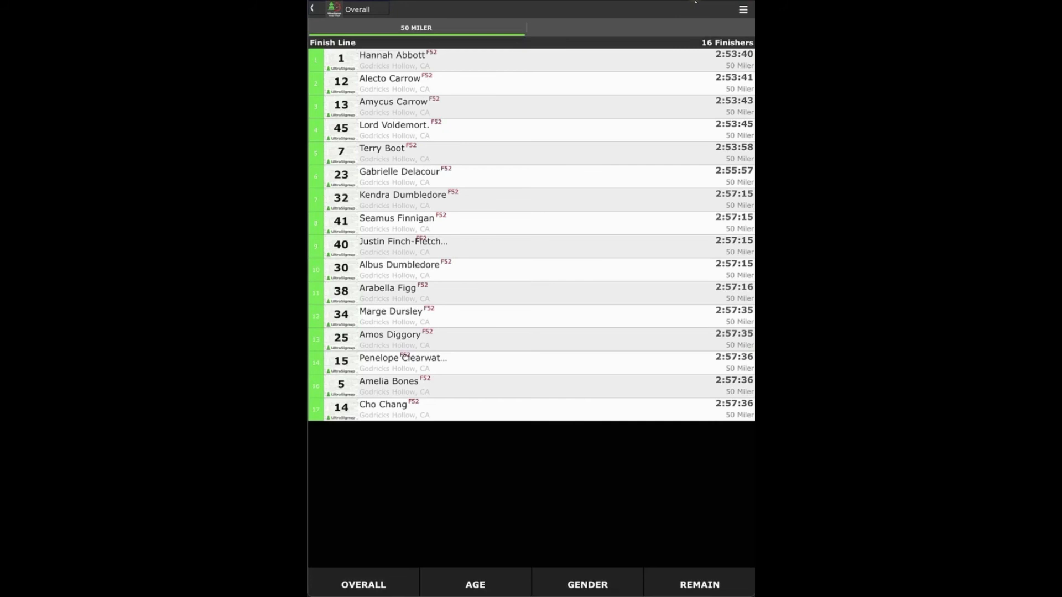
click(742, 8)
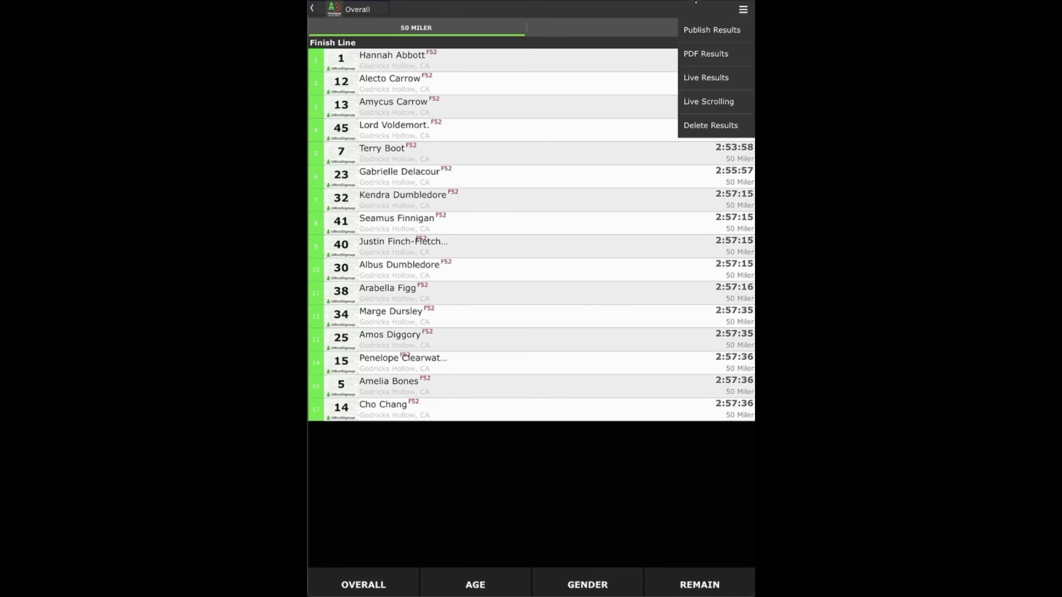
Generate the PDF Results for the overall 50 Miler list.
click(712, 28)
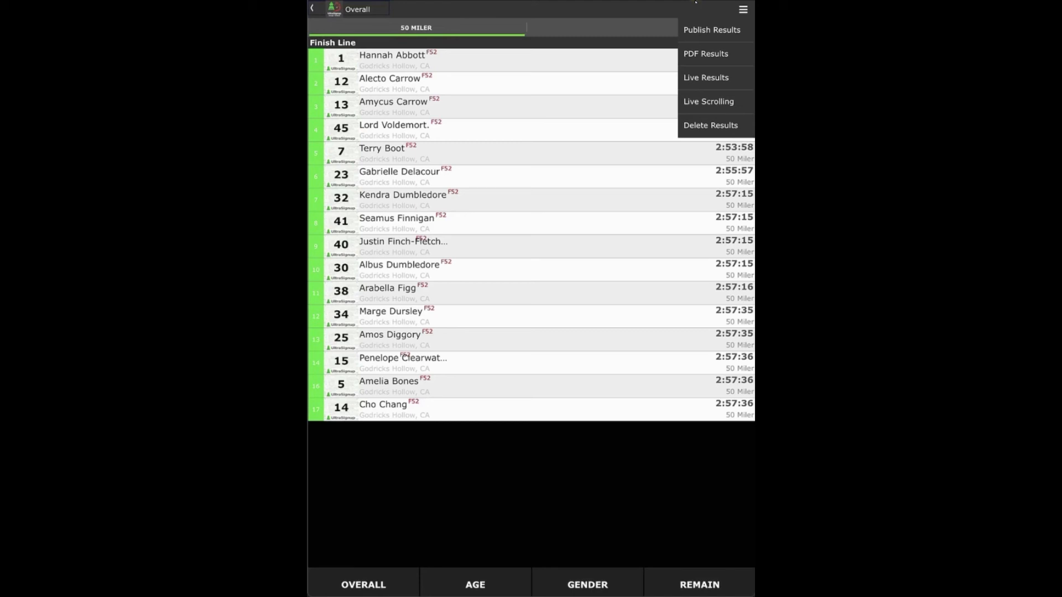
click(706, 53)
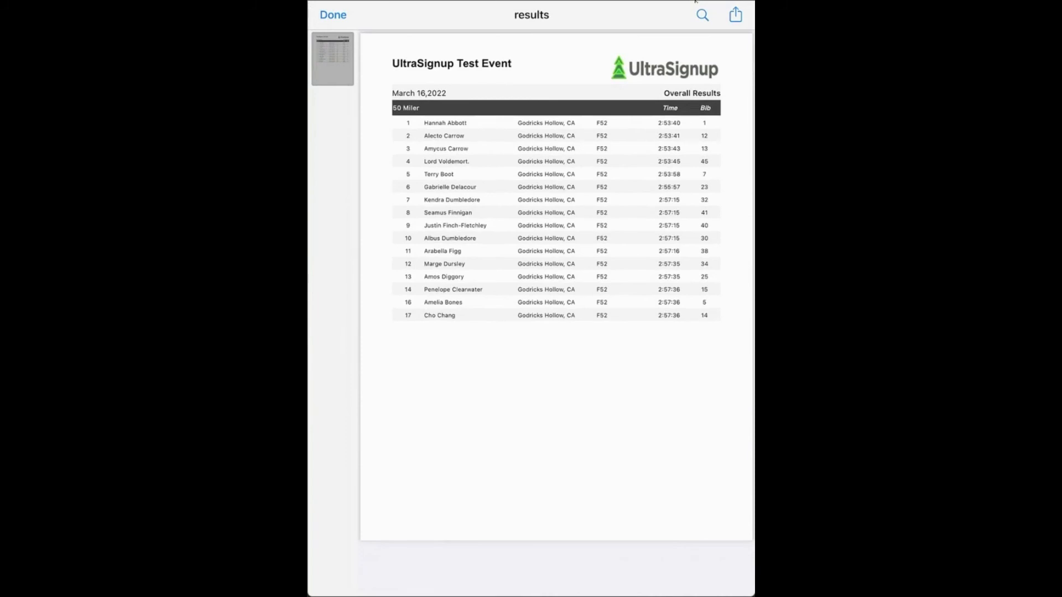
Dismiss the PDF preview with Done, returning to the 16-finisher Overall list.
click(734, 14)
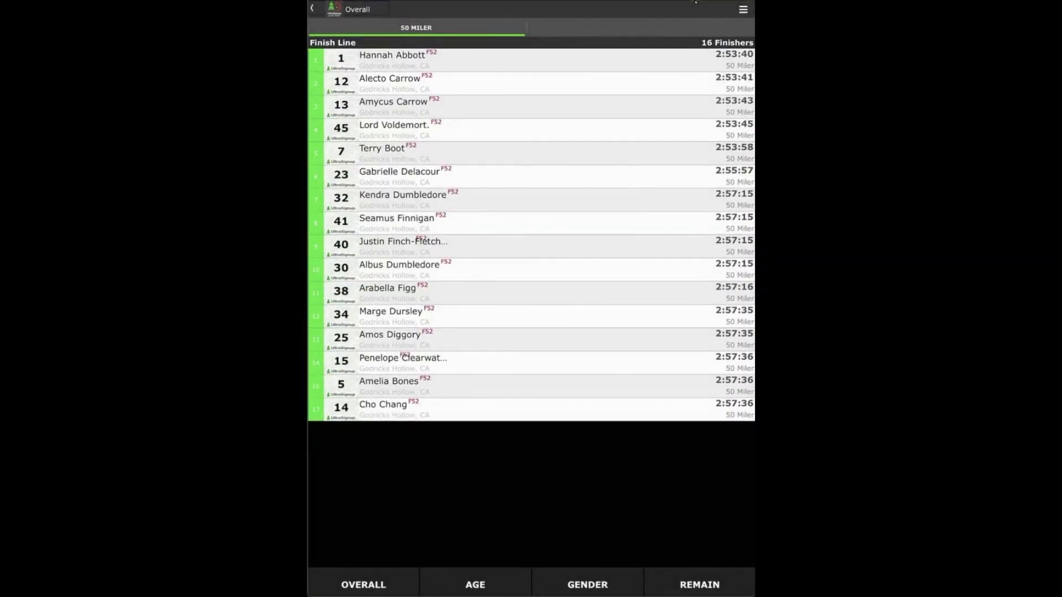
Reopen the results options (Publish, PDF, Live Results, Live Scrolling, Delete) and choose one.
click(743, 8)
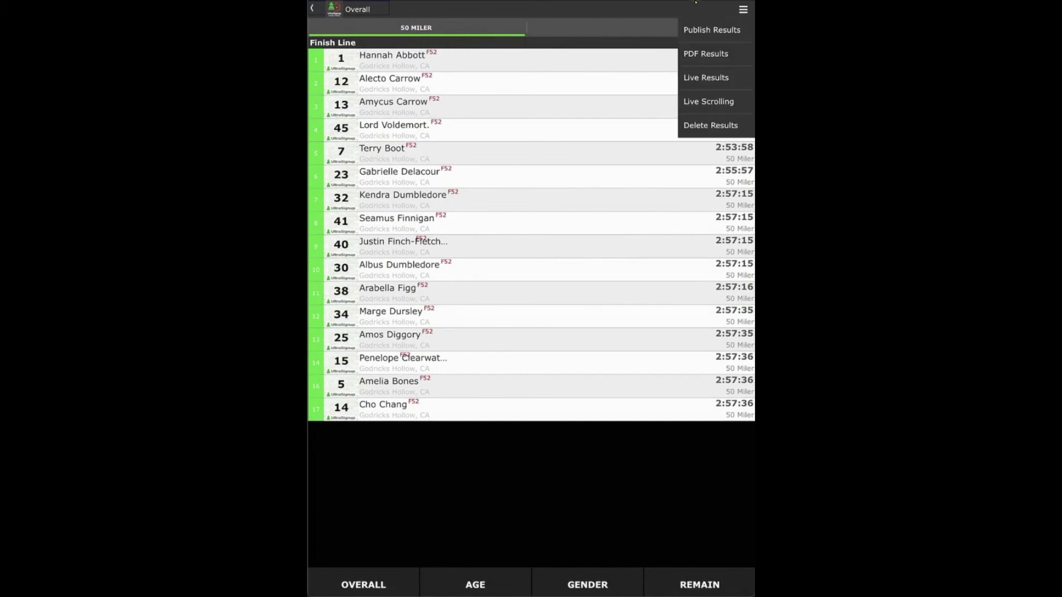
click(706, 77)
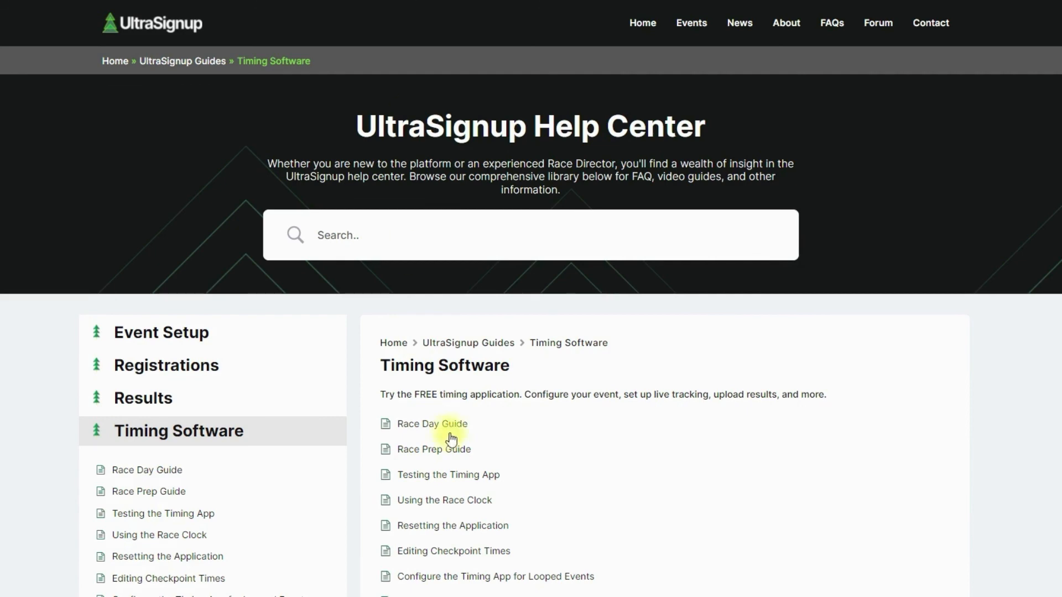
Skim the Race Day Guide, then load the Testing the Timing App guide.
scroll(down, 3)
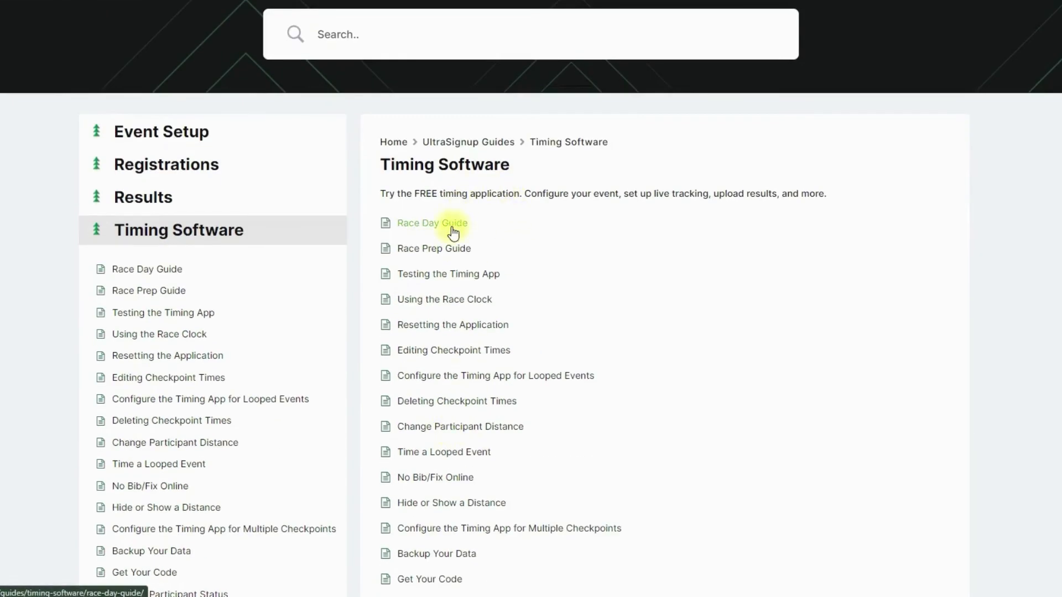
mouse_move(519, 239)
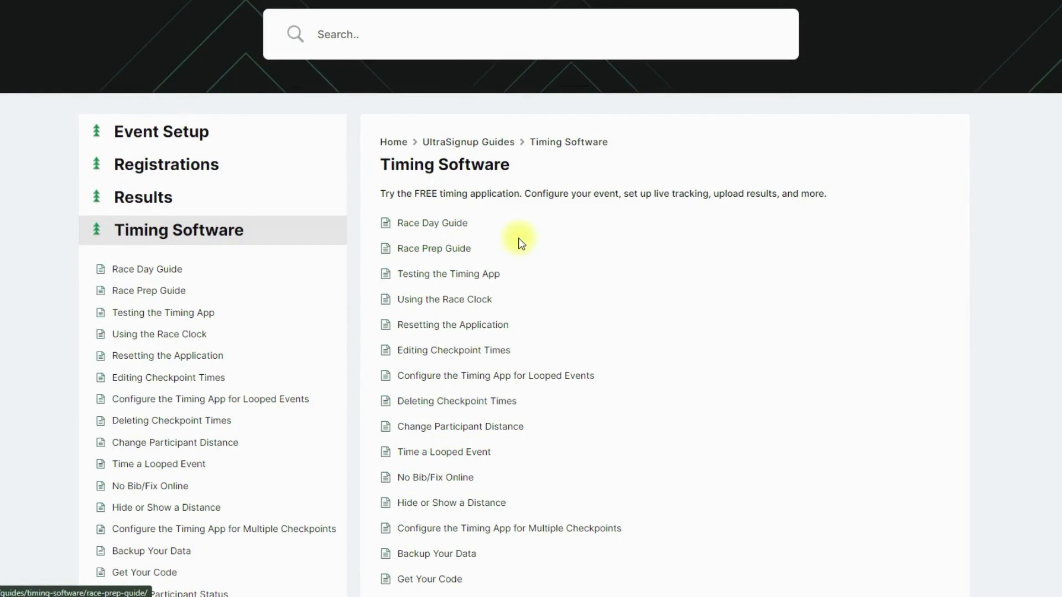
mouse_move(432, 223)
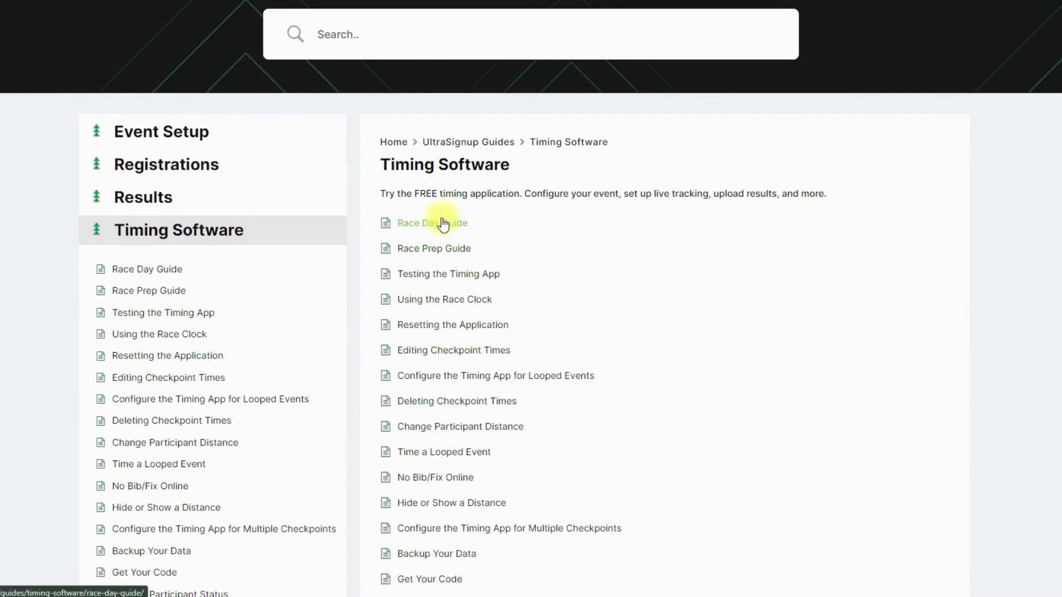
mouse_move(476, 237)
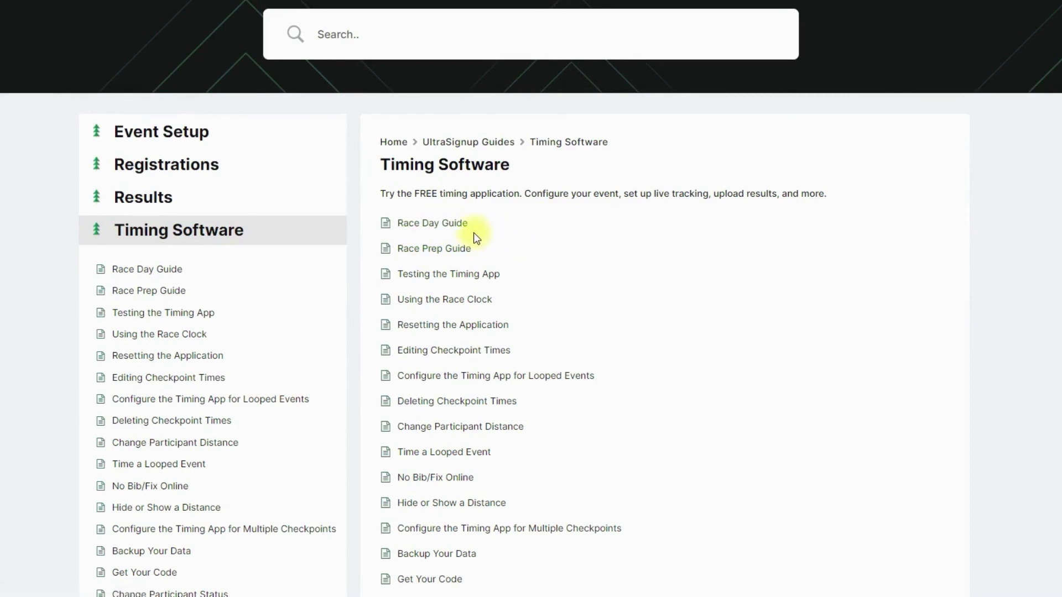
mouse_move(431, 223)
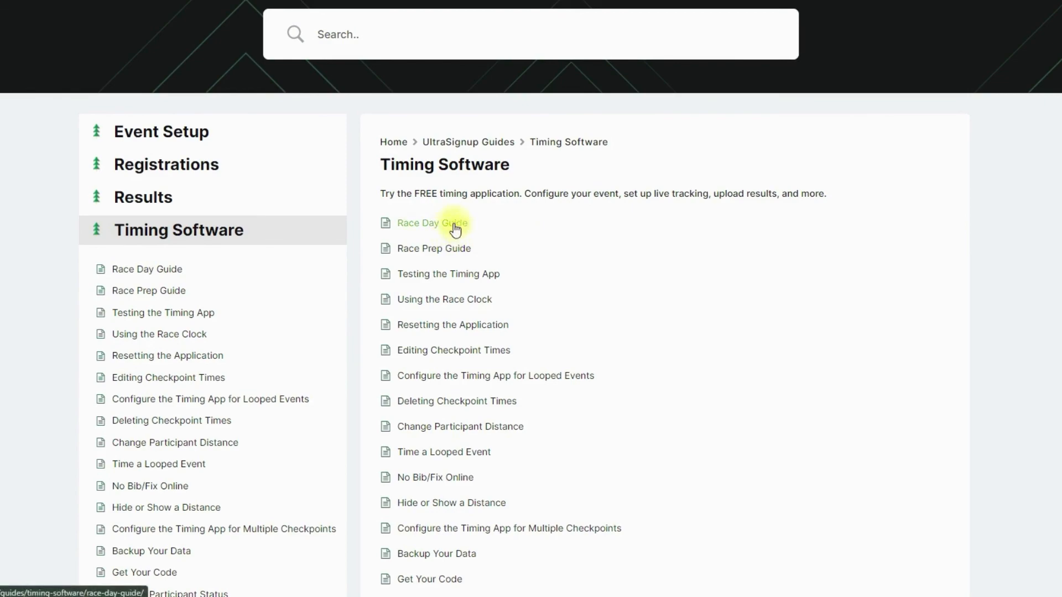
click(431, 223)
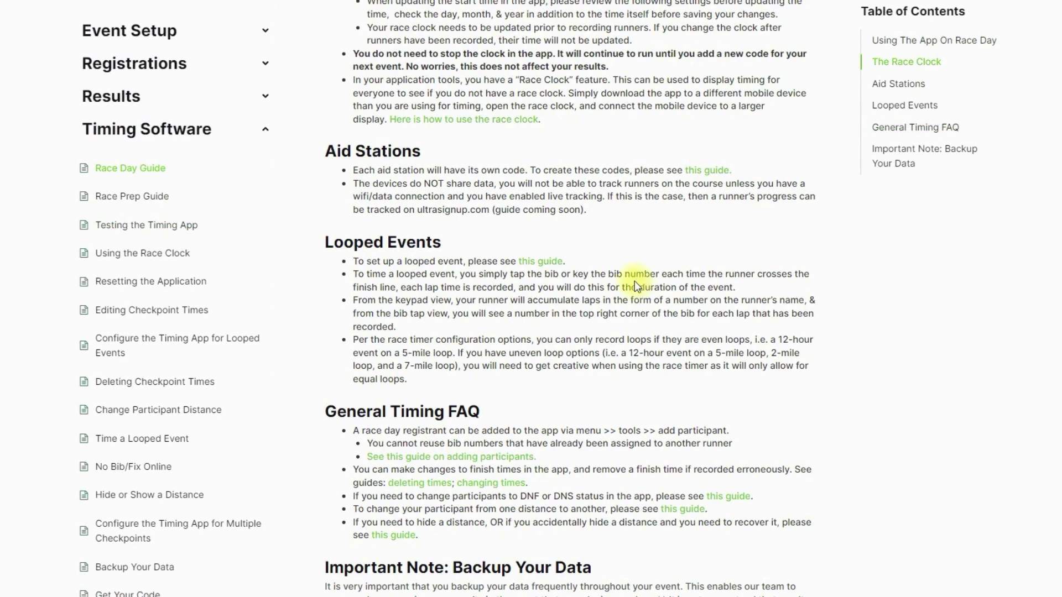
click(146, 225)
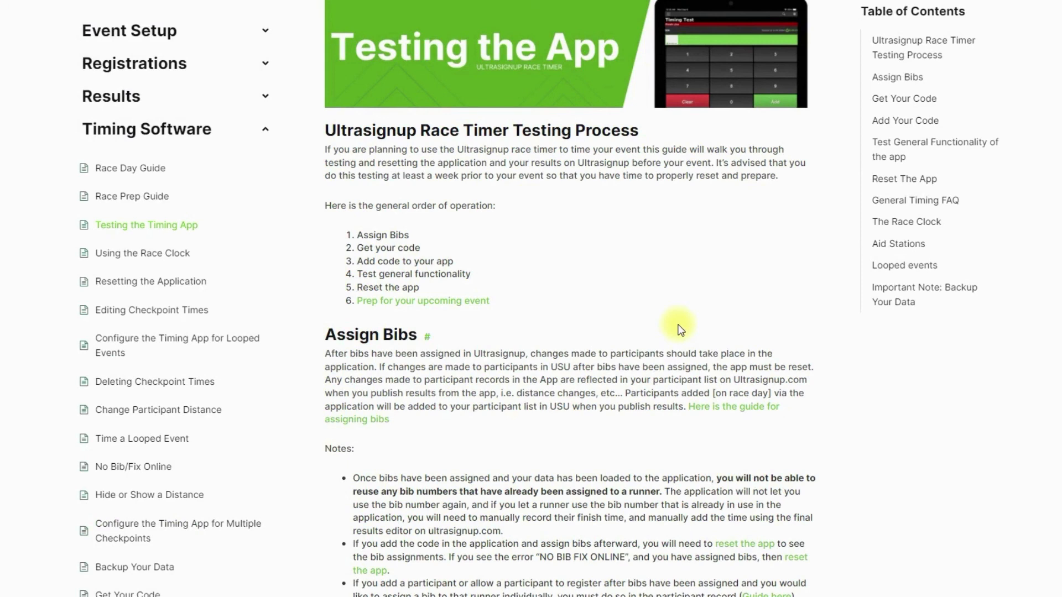
mouse_move(707, 246)
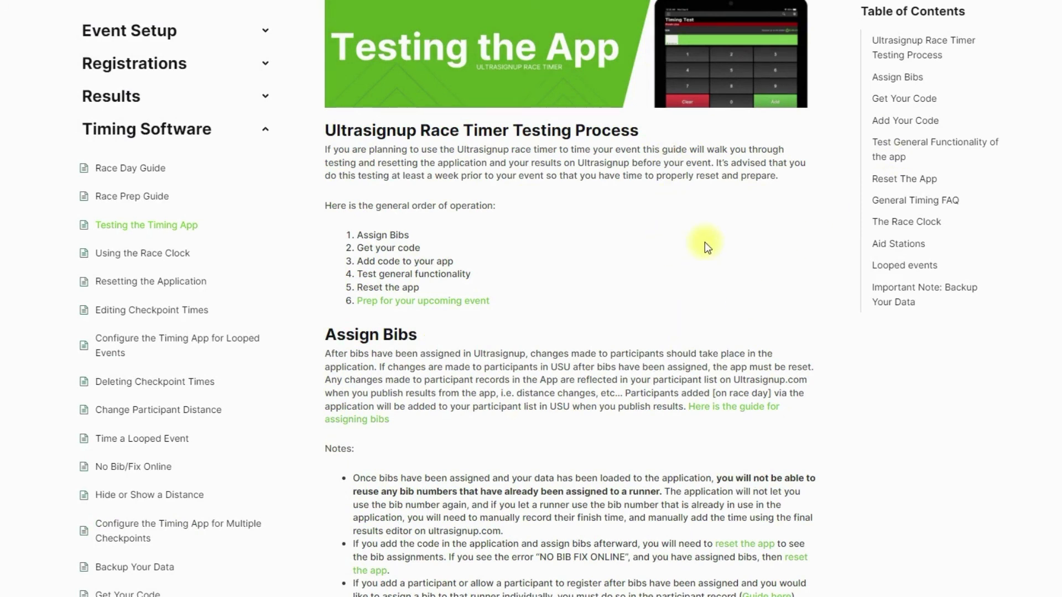